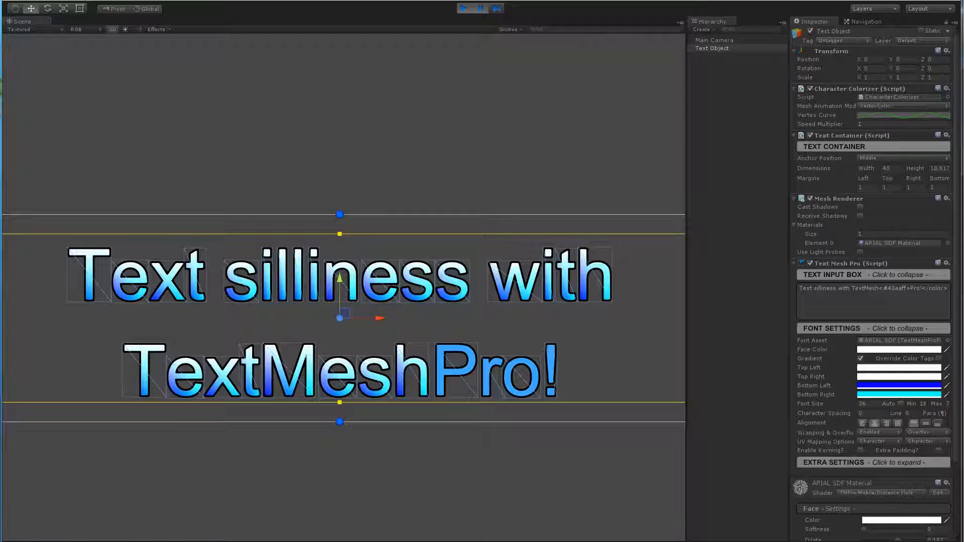
mouse_move(439, 443)
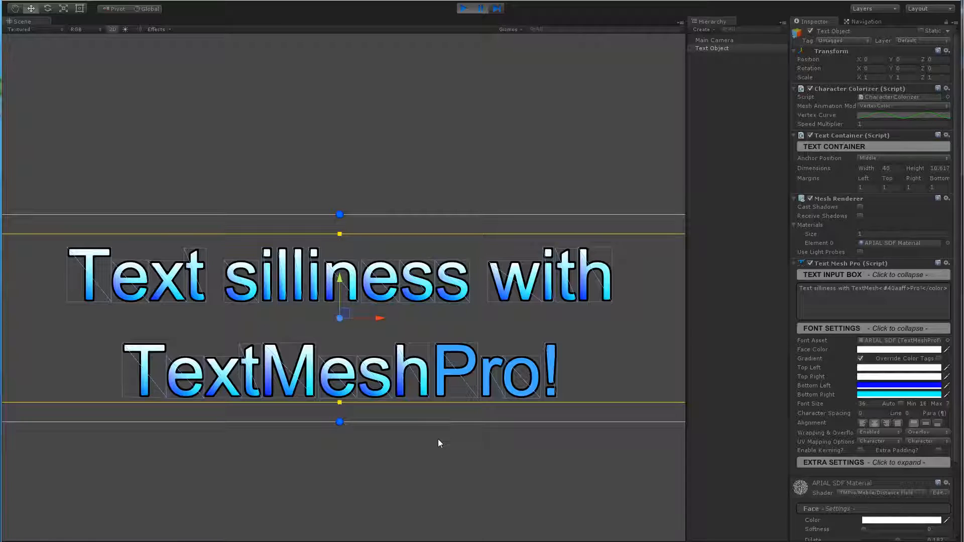
mouse_move(446, 463)
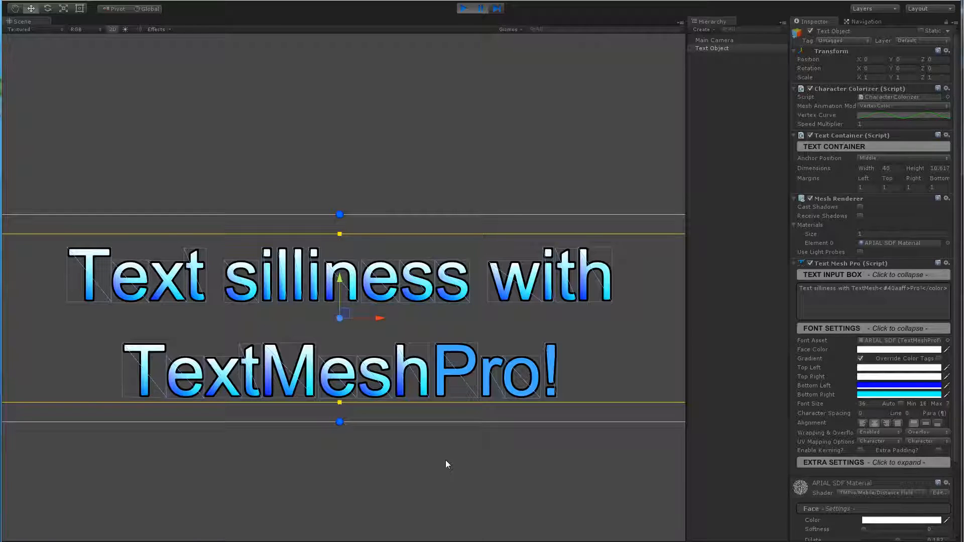
mouse_move(437, 484)
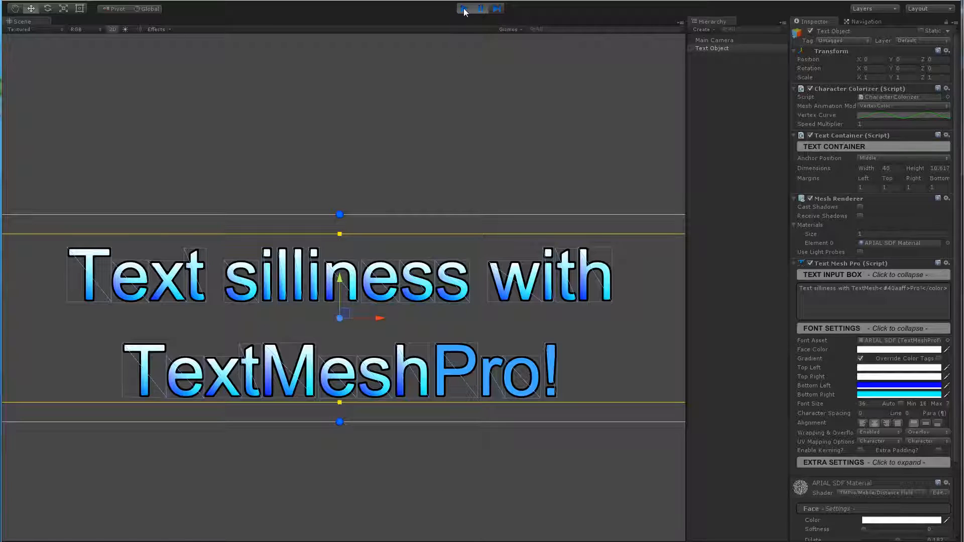
Stop and restart Play mode so the Vertex Color animation shows rainbow characters
click(463, 8)
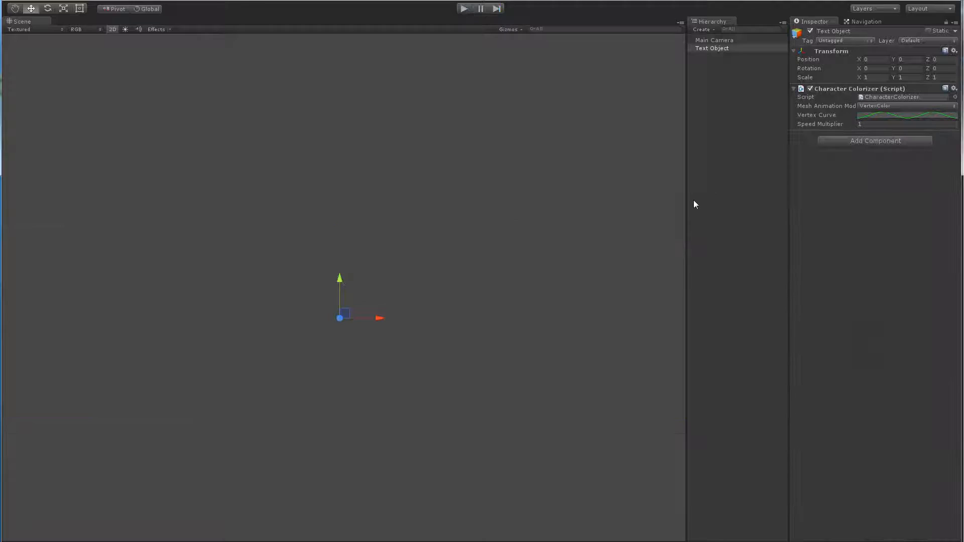
mouse_move(748, 65)
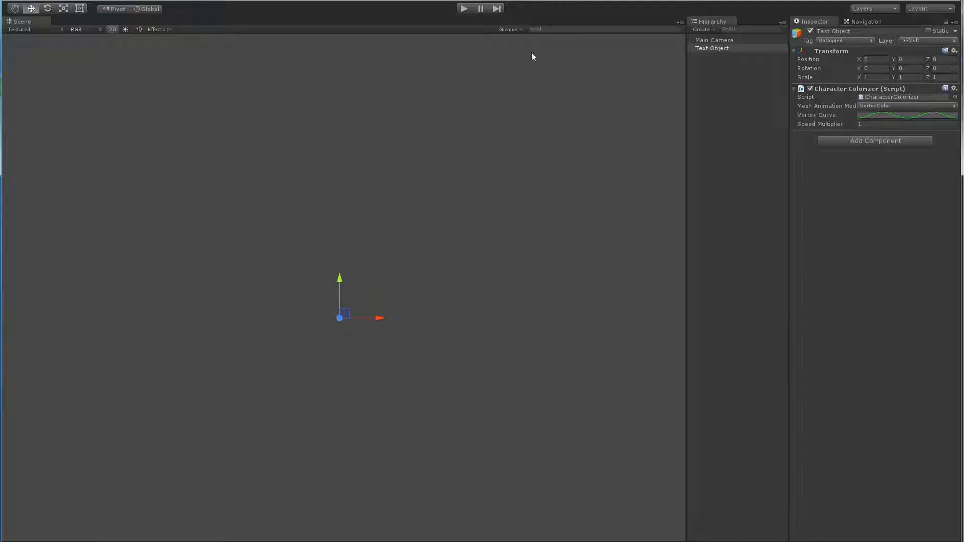
mouse_move(361, 422)
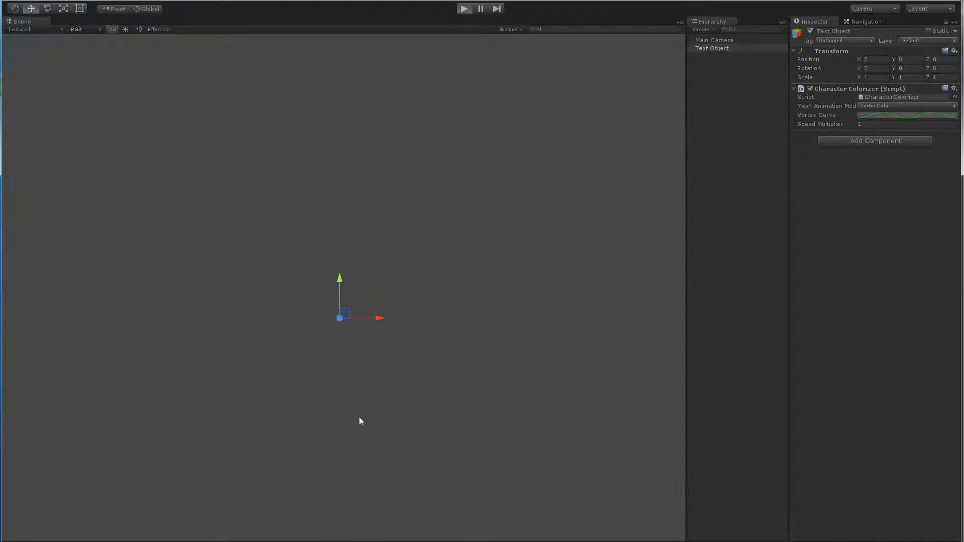
click(464, 8)
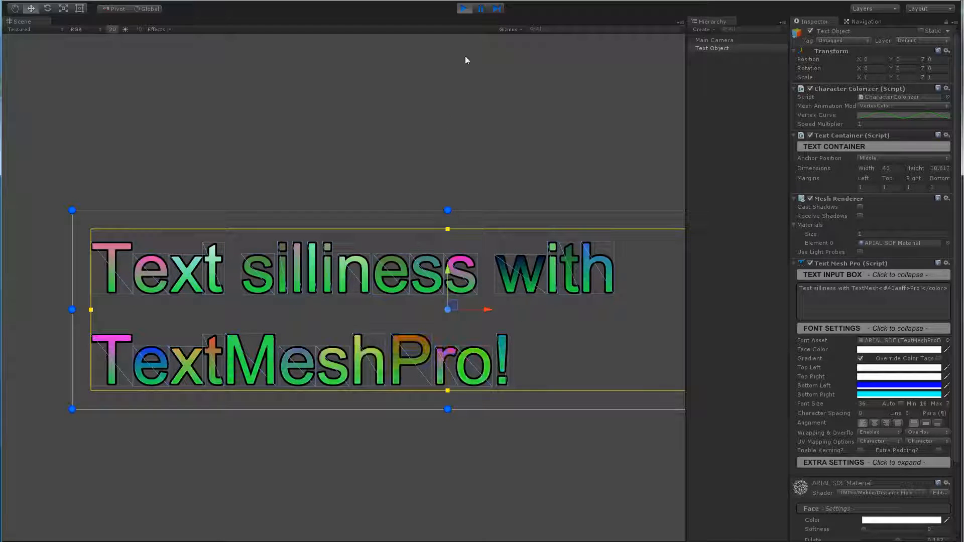
Stop the scene, set Mesh Animation Mode to Wave, and play it again
click(464, 8)
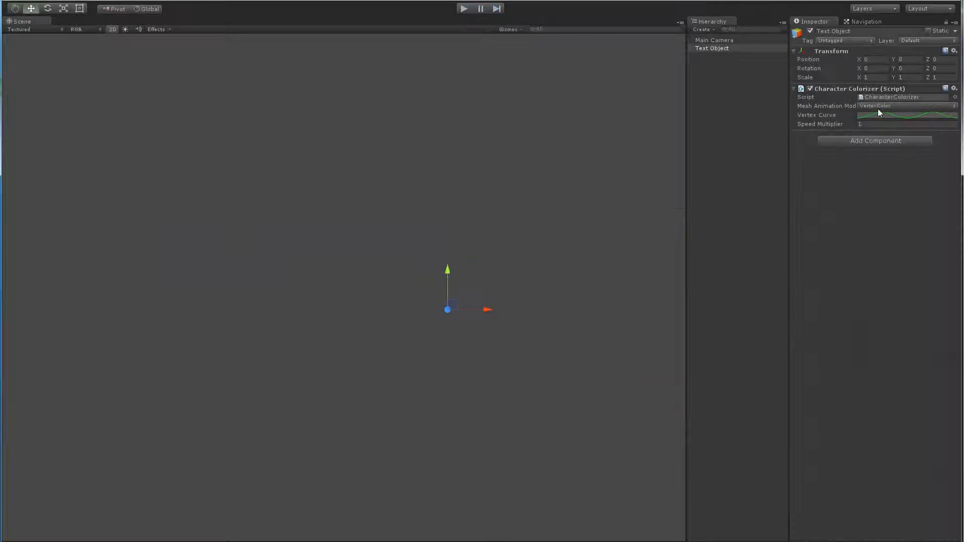
click(905, 105)
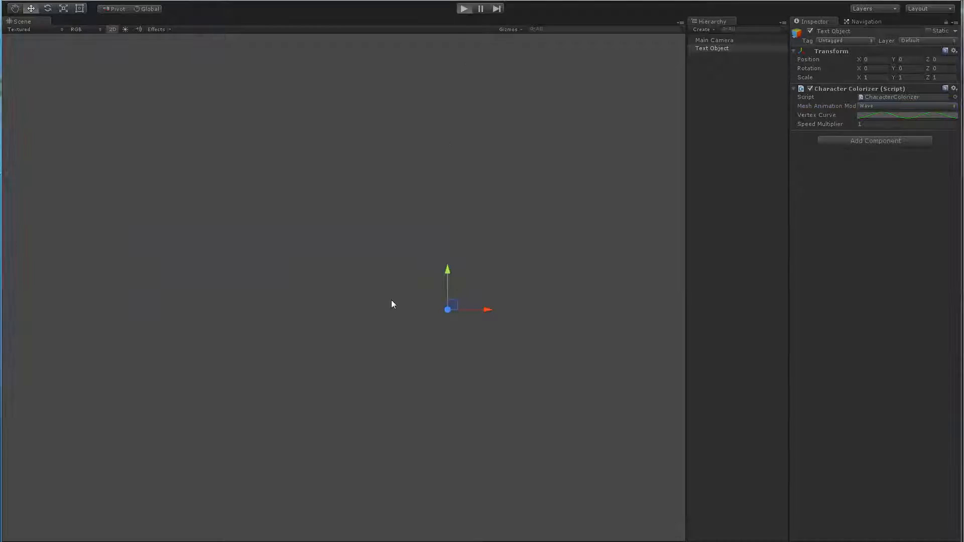
click(464, 8)
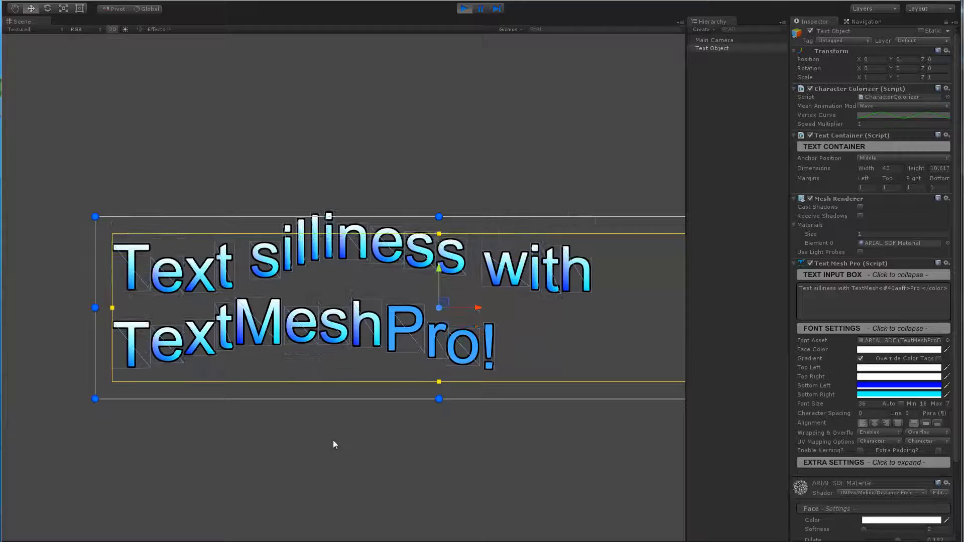
Stop the scene, set Mesh Animation Mode to Jitter, and run it again
click(463, 8)
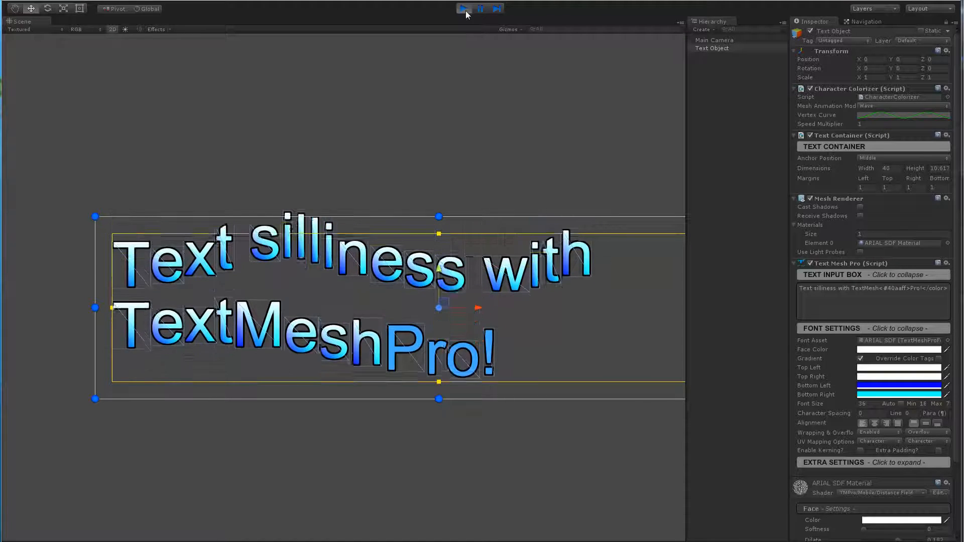
click(464, 8)
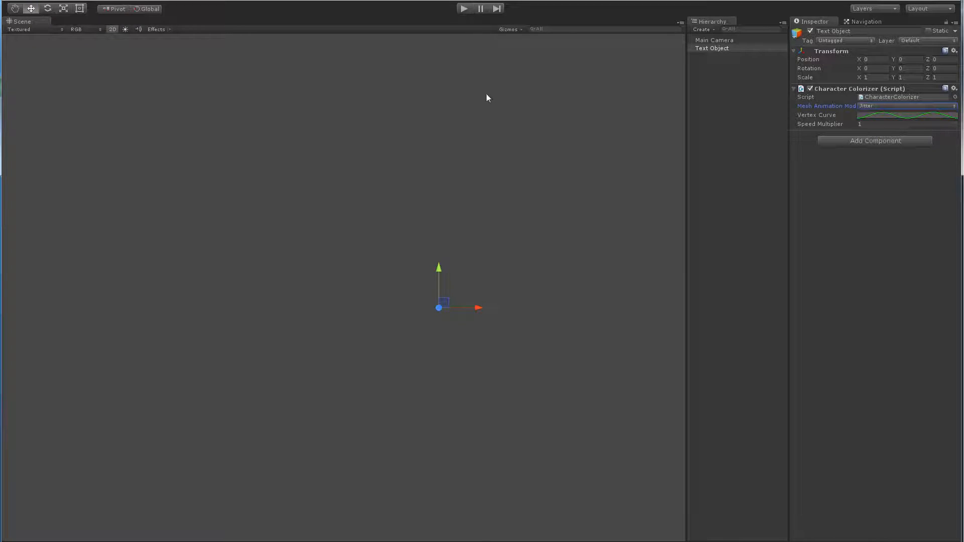
click(464, 8)
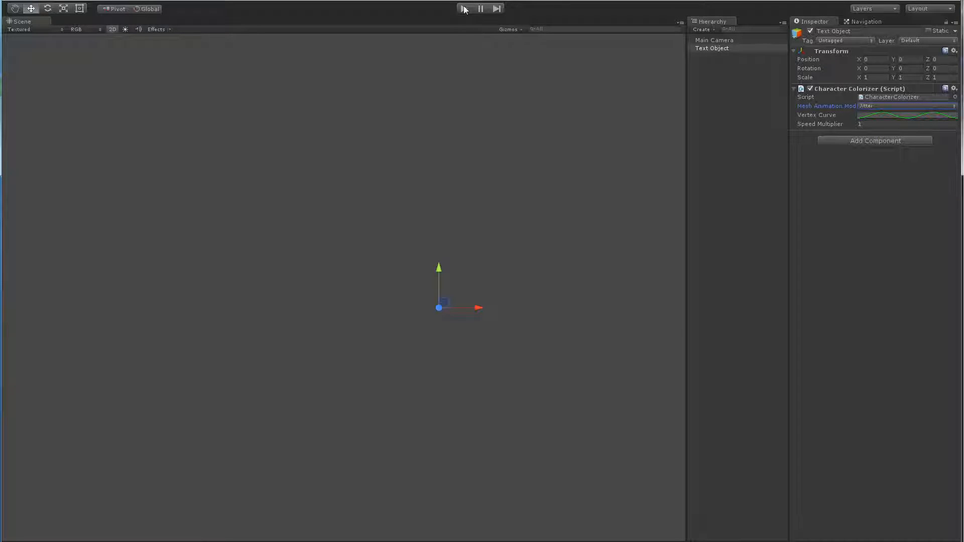
click(464, 8)
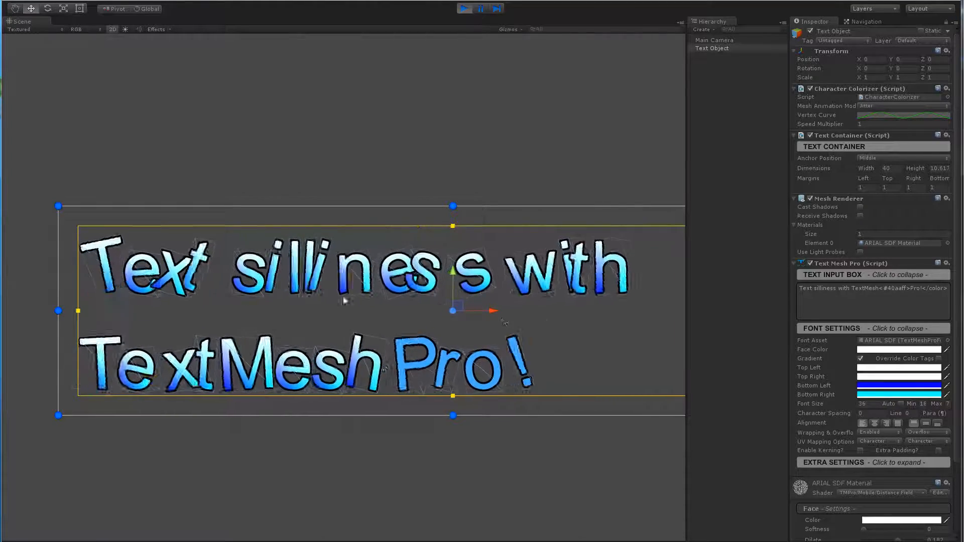
Show CharacterColorizer.cs in Visual Studio at the AnimateVertexPositionsII coroutine
click(463, 8)
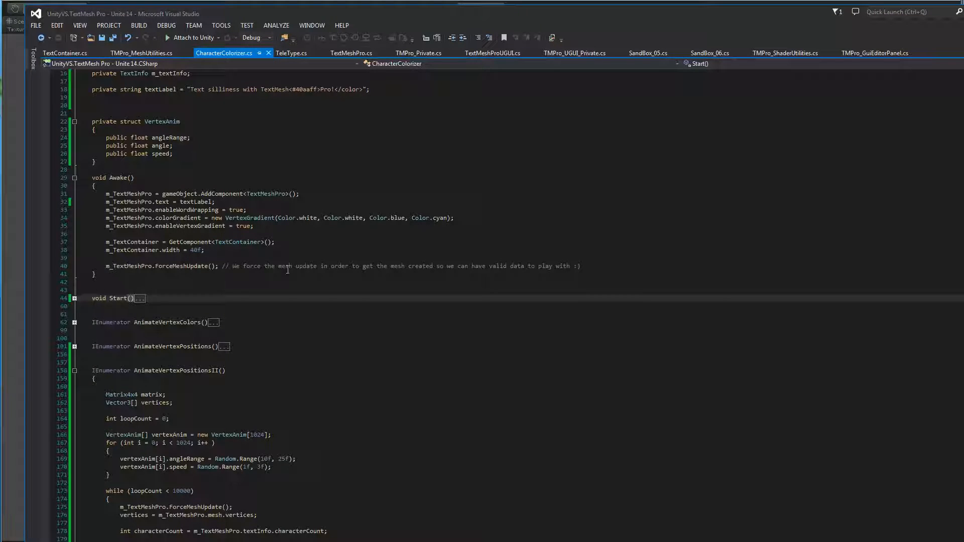
scroll(up, 3)
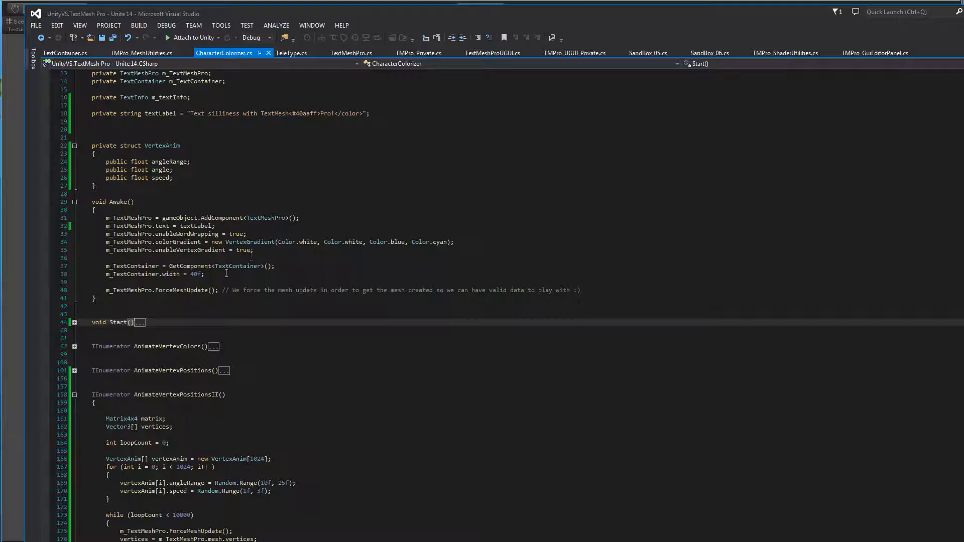
mouse_move(236, 265)
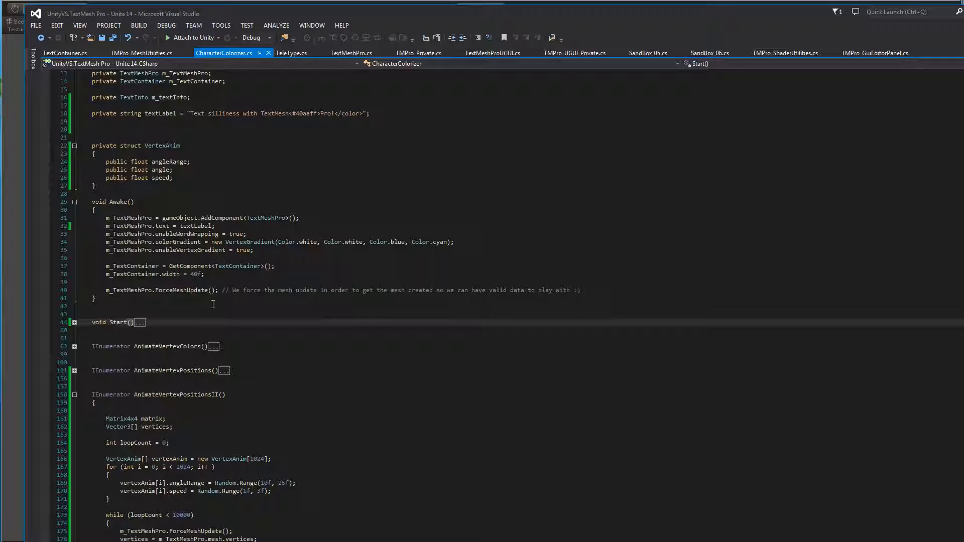
click(74, 322)
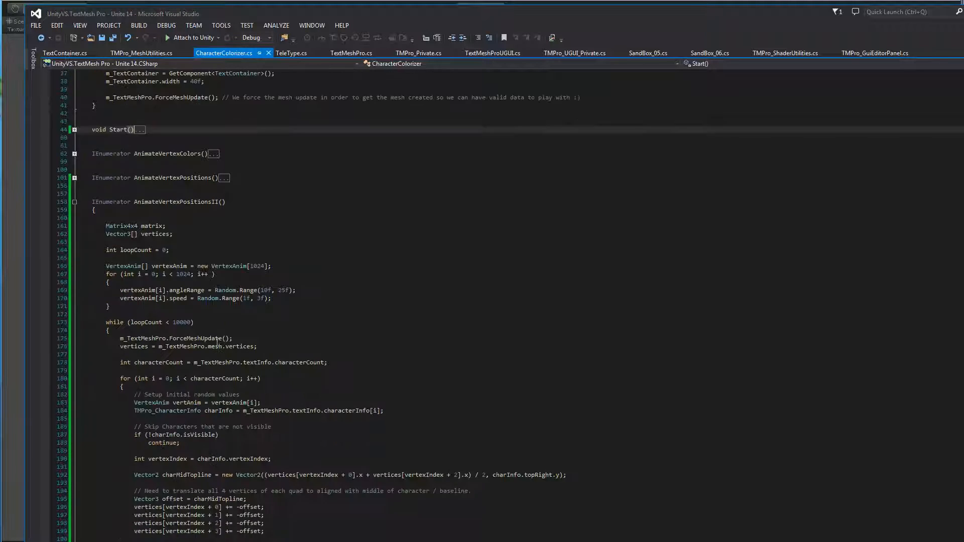
Scroll through the loop's vertex offset, rotation matrix and loopCount increment
scroll(down, 3)
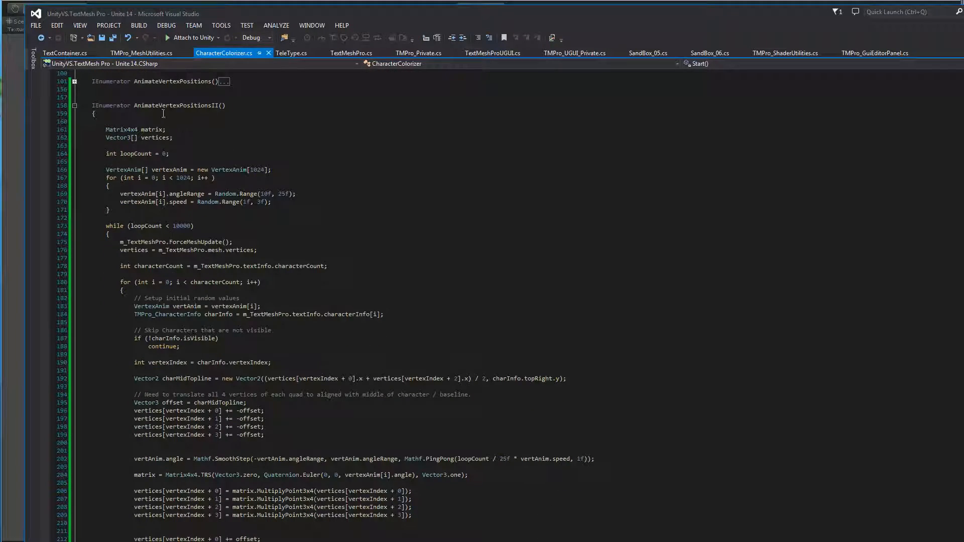
mouse_move(297, 227)
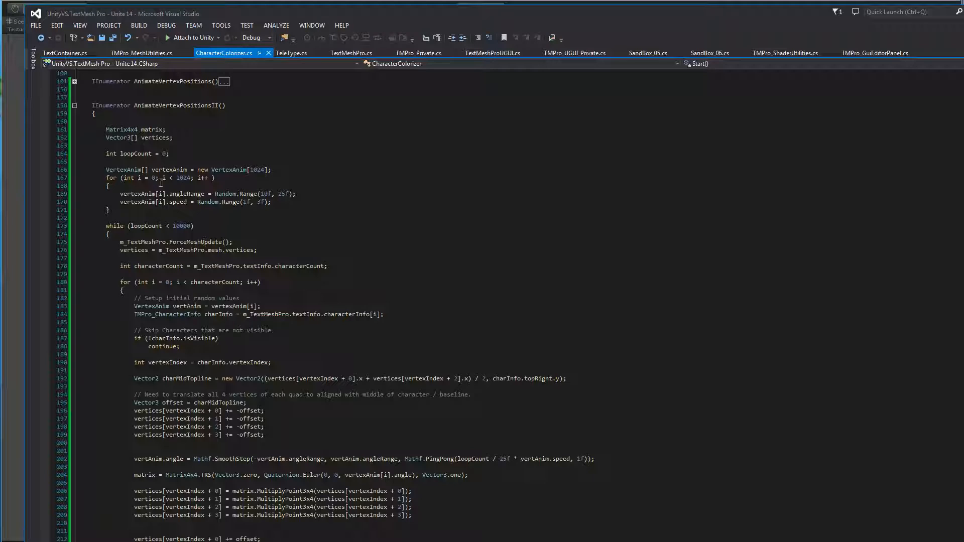
mouse_move(166, 203)
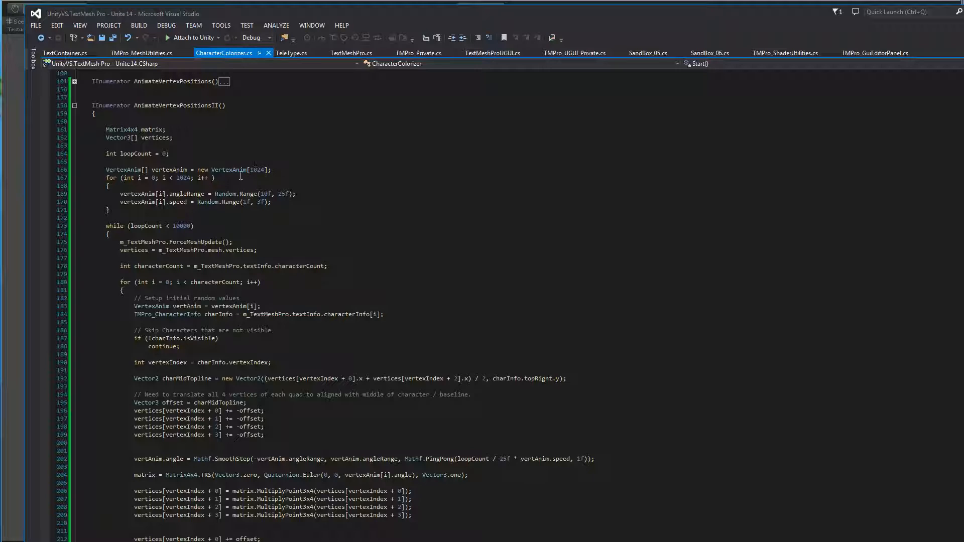
mouse_move(234, 193)
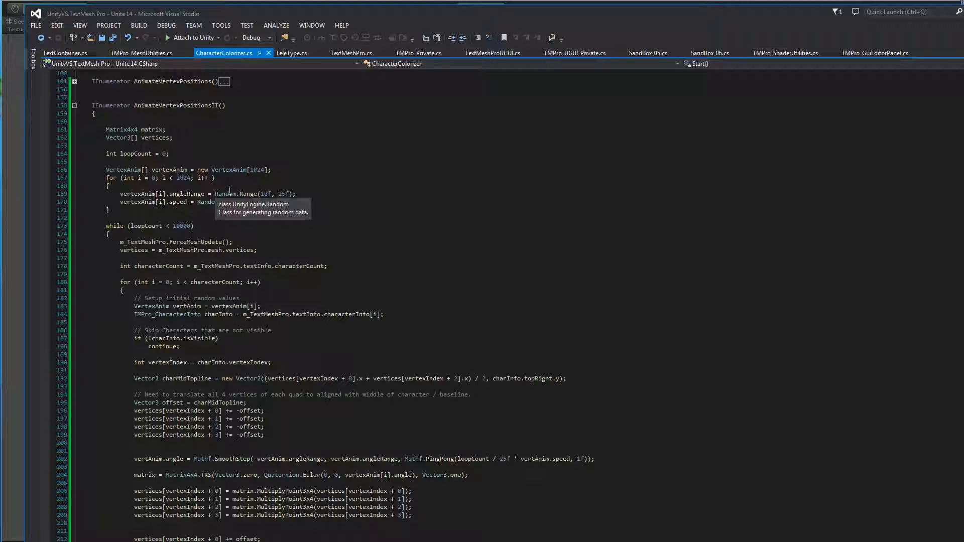
mouse_move(172, 202)
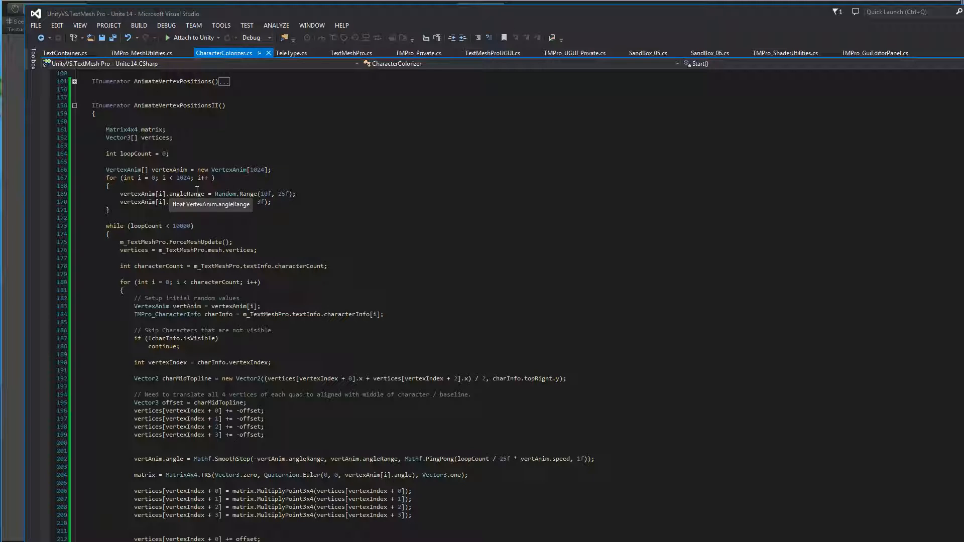
mouse_move(184, 177)
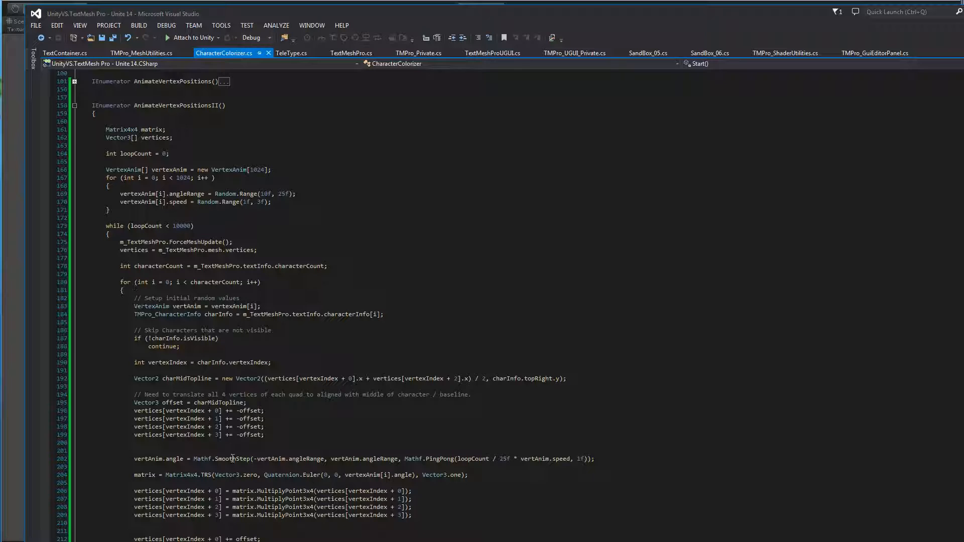
mouse_move(314, 361)
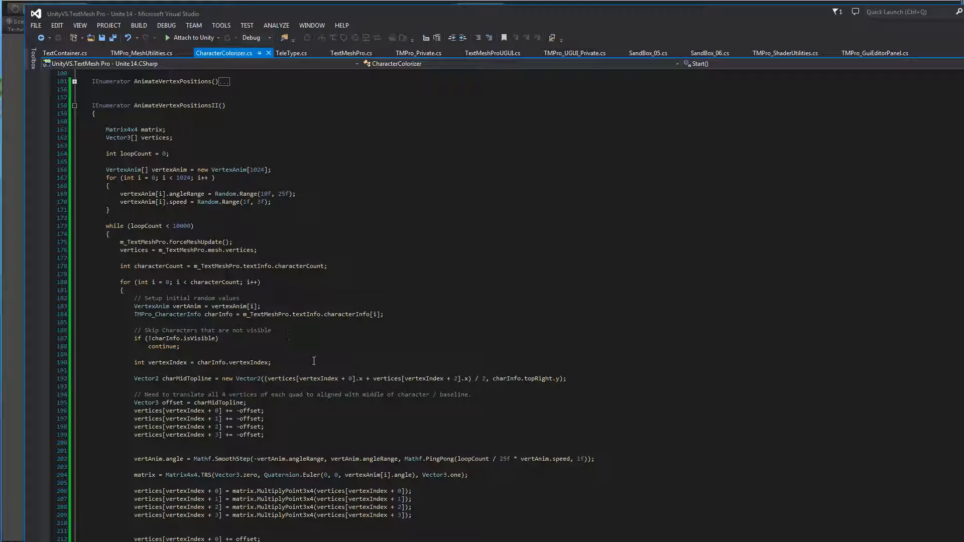
scroll(down, 3)
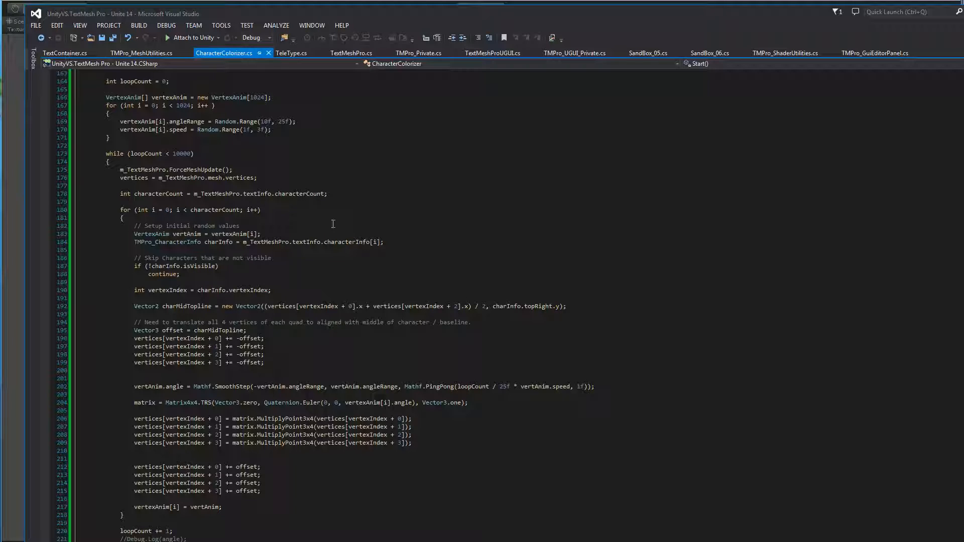
mouse_move(372, 298)
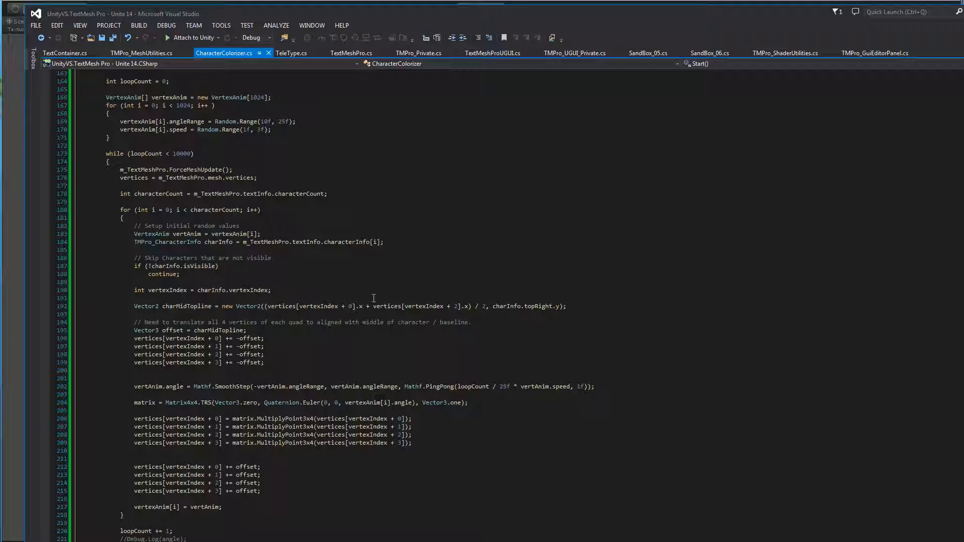
mouse_move(336, 264)
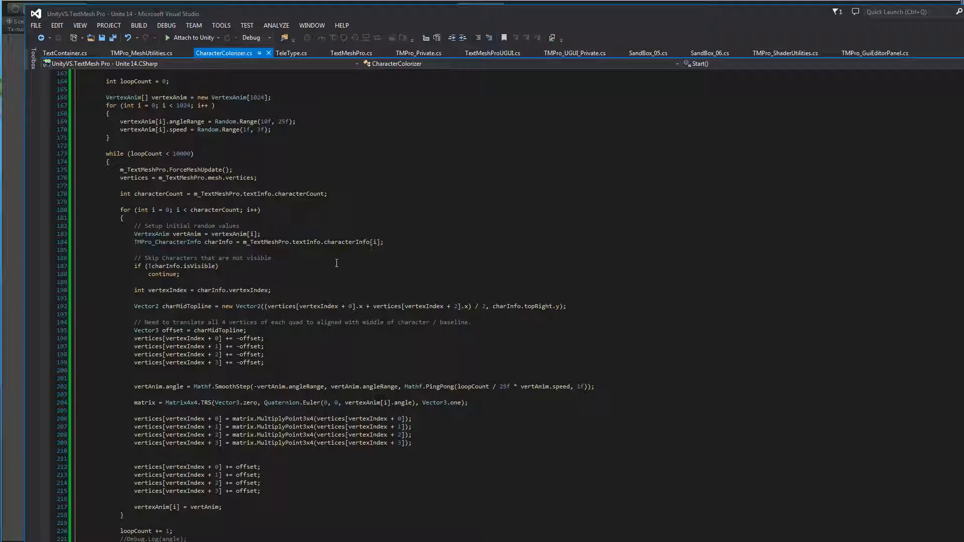
mouse_move(362, 256)
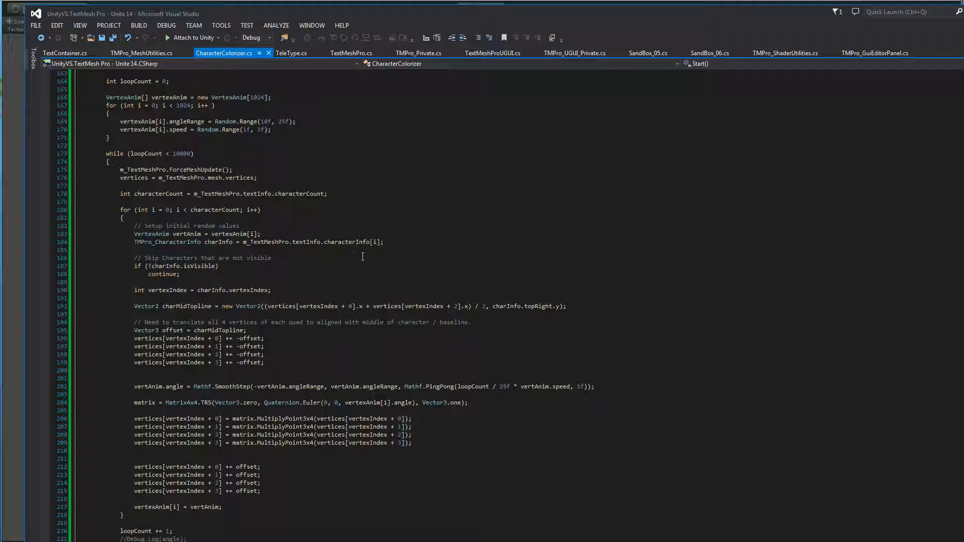
mouse_move(392, 257)
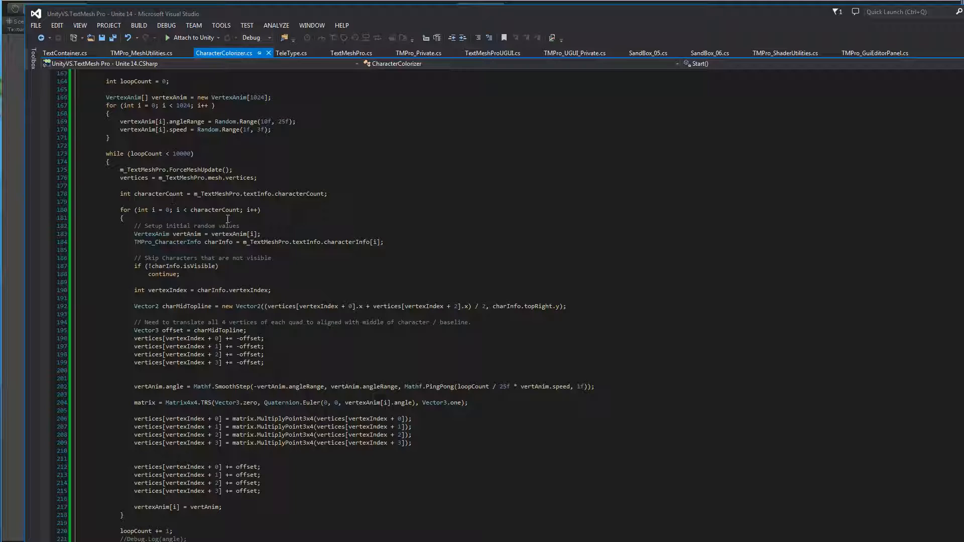
mouse_move(145, 242)
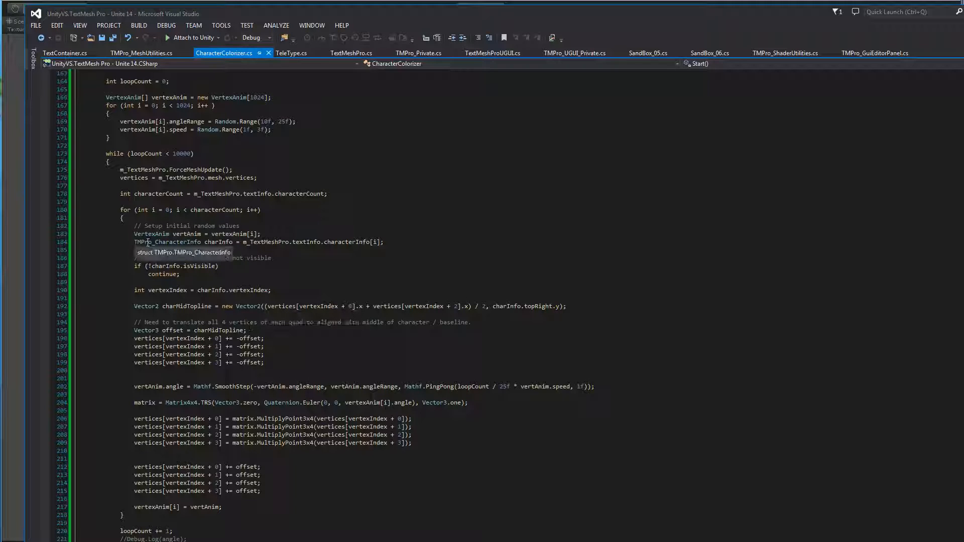
mouse_move(275, 241)
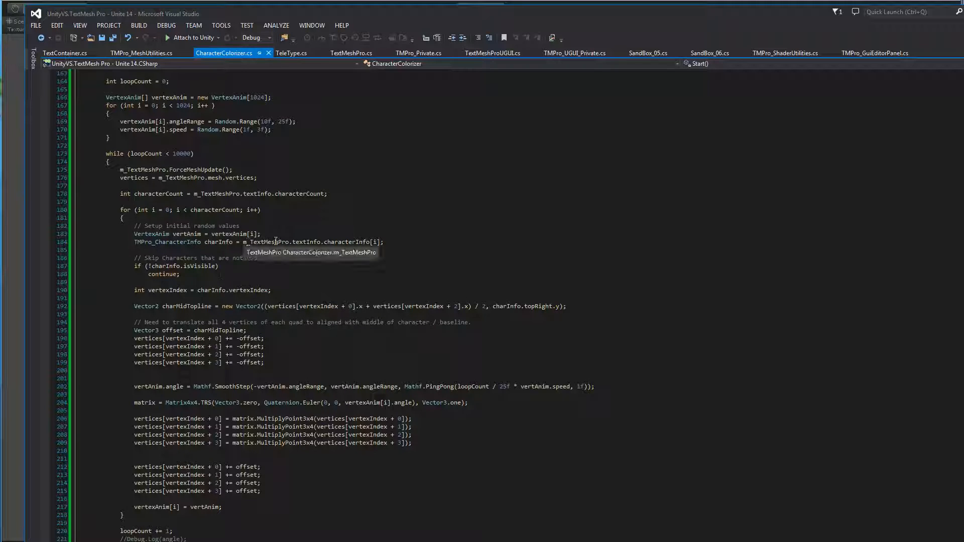
mouse_move(234, 306)
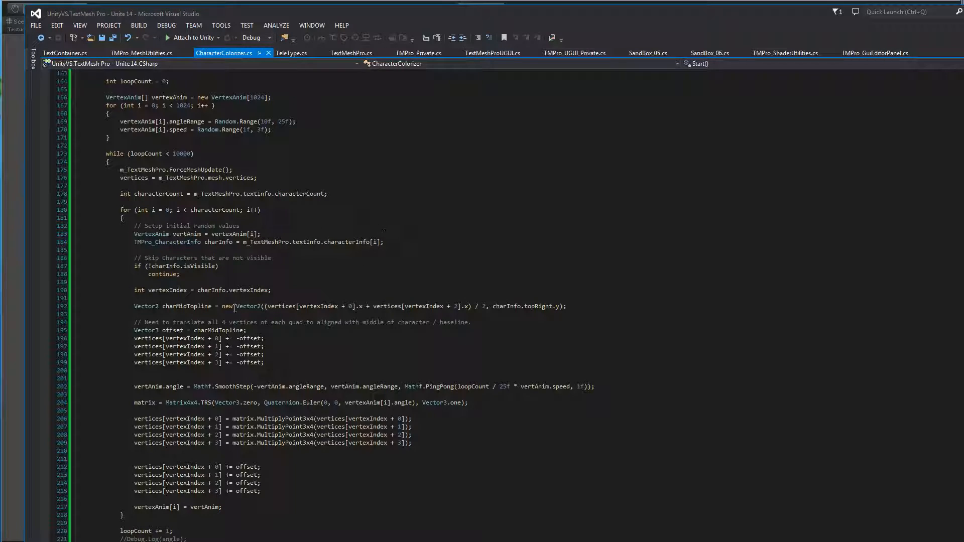
mouse_move(225, 271)
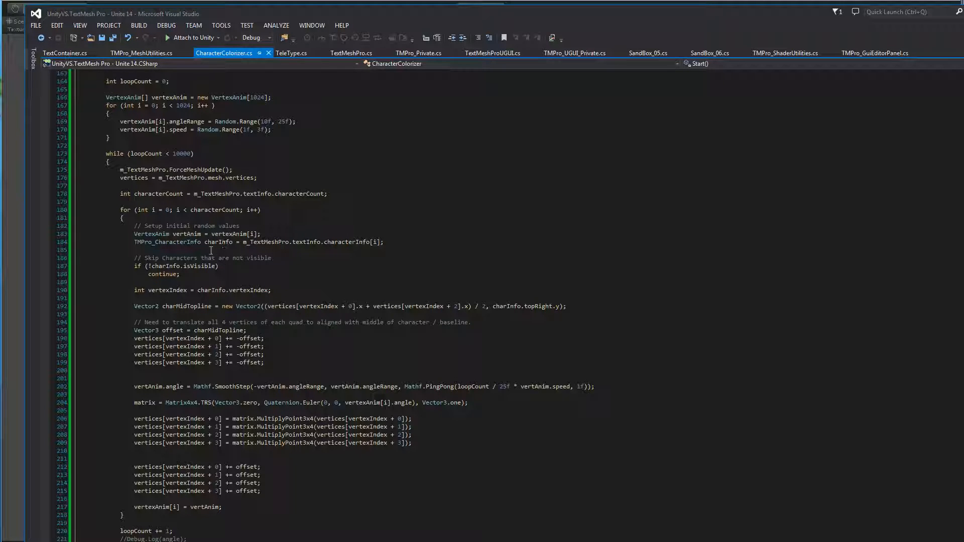
mouse_move(170, 311)
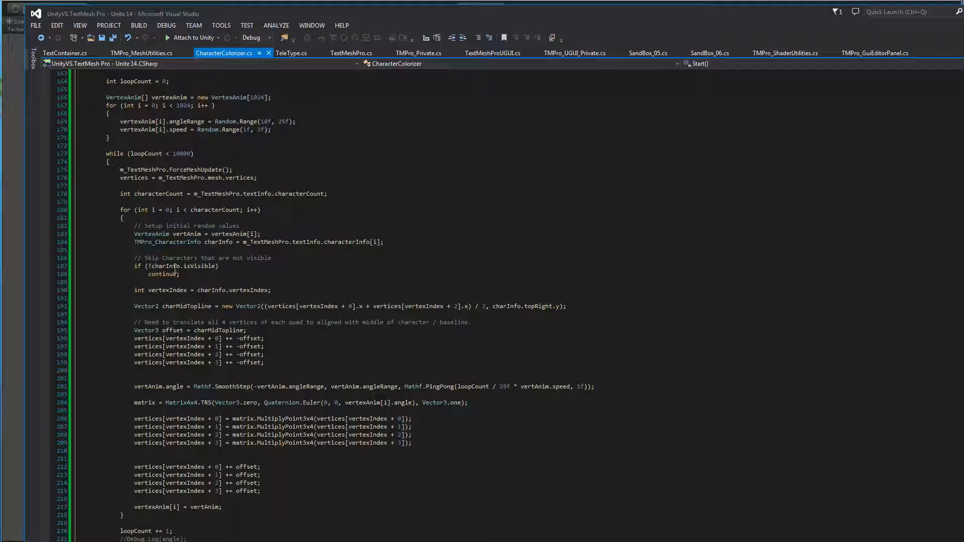
mouse_move(202, 266)
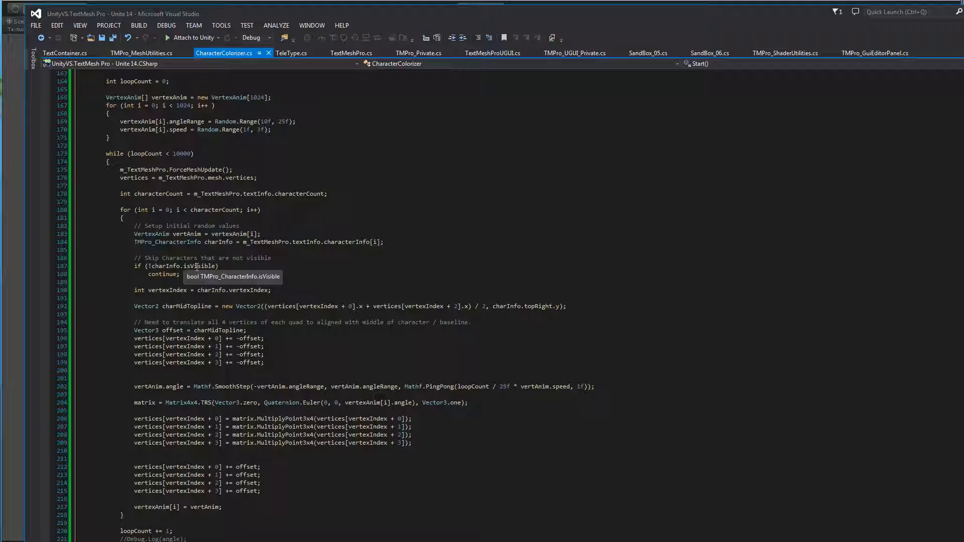
mouse_move(142, 269)
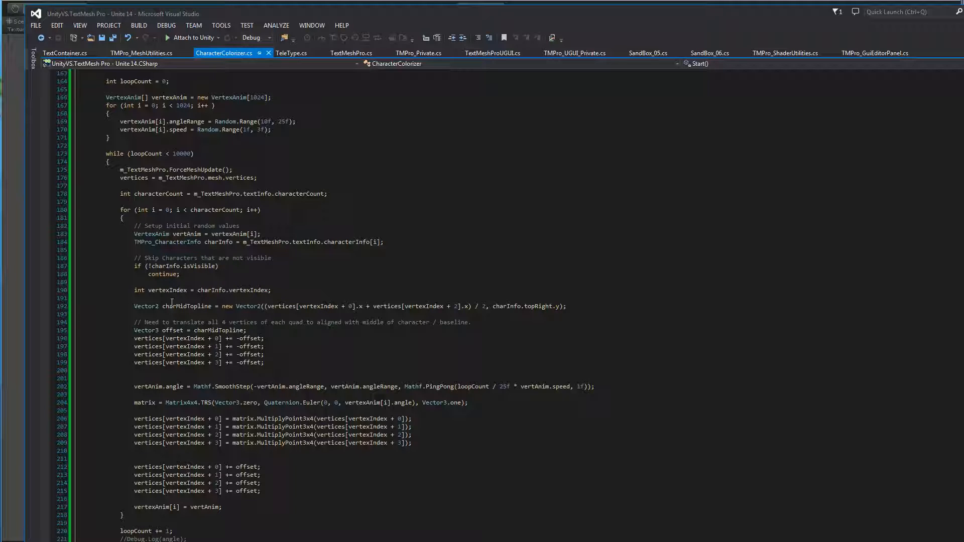
mouse_move(167, 290)
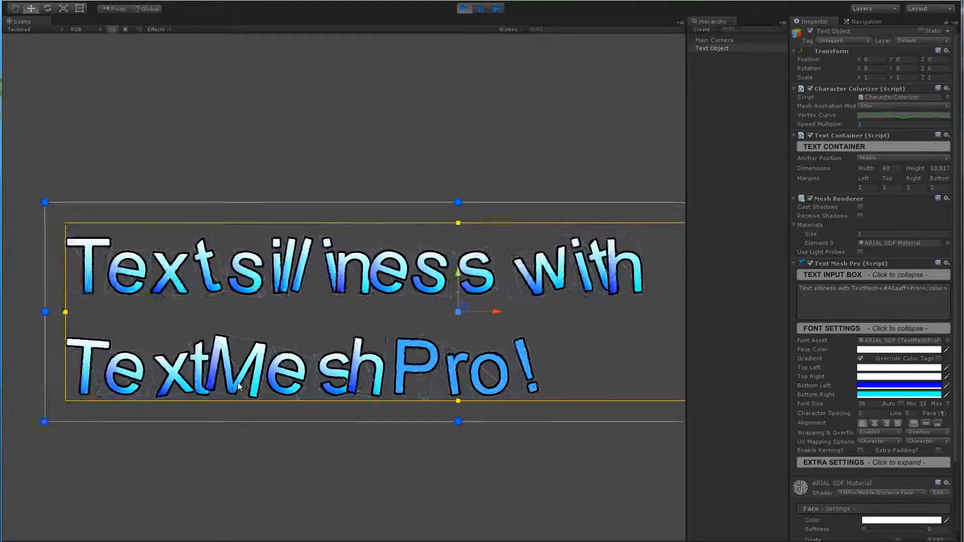
Zoom the Scene view onto the text to watch each letter jitter independently
scroll(up, 3)
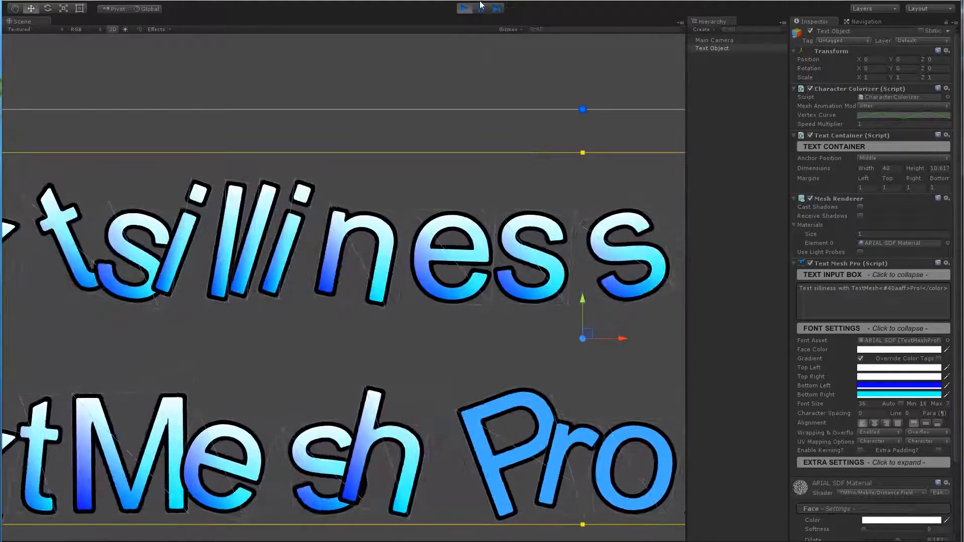
click(464, 8)
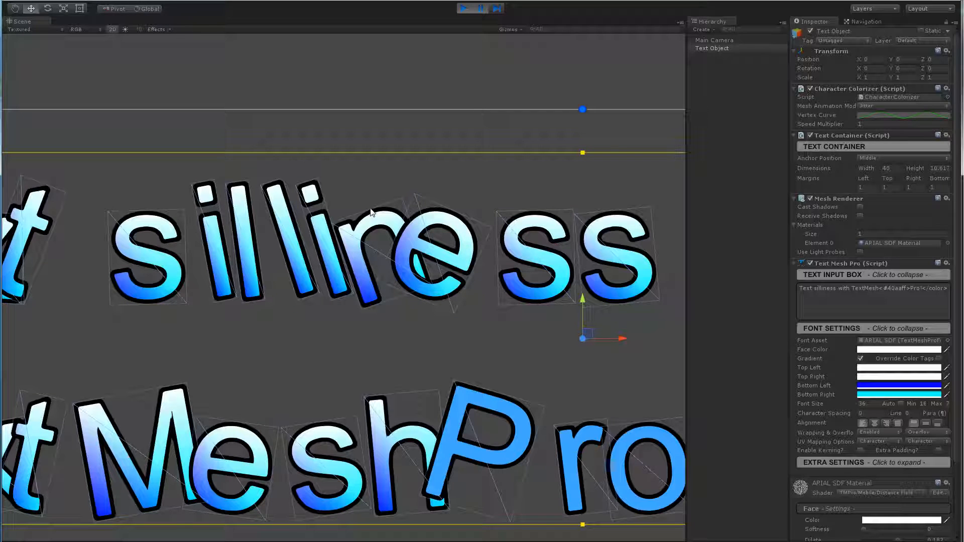
mouse_move(363, 313)
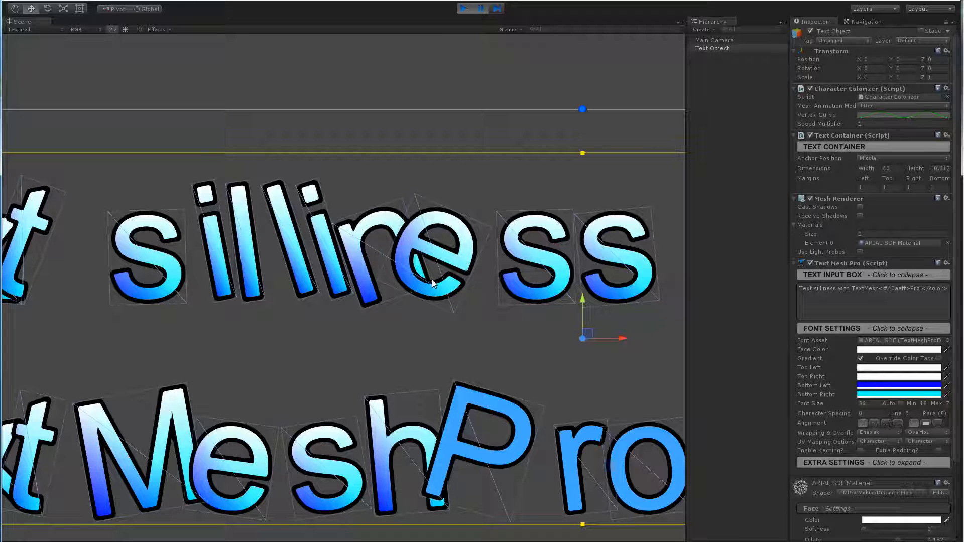
mouse_move(382, 206)
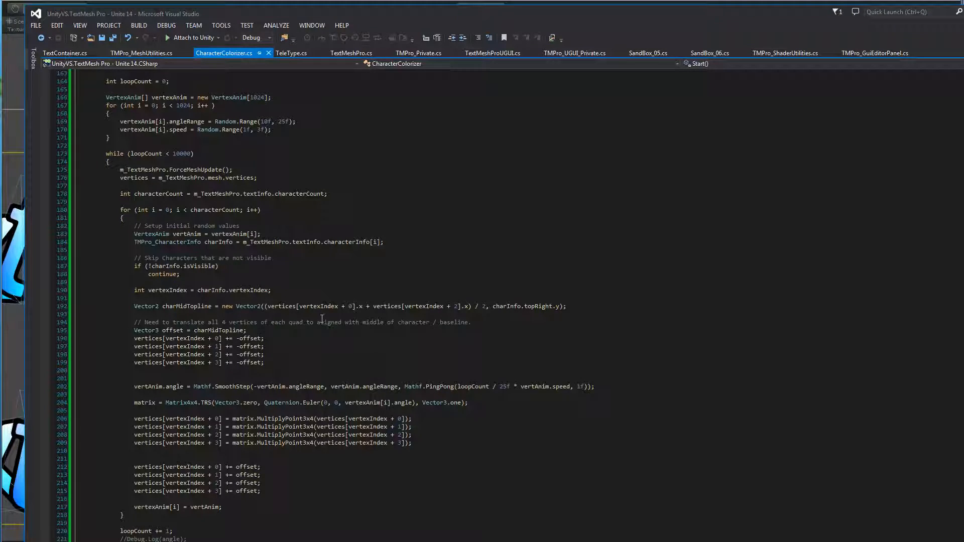
mouse_move(345, 255)
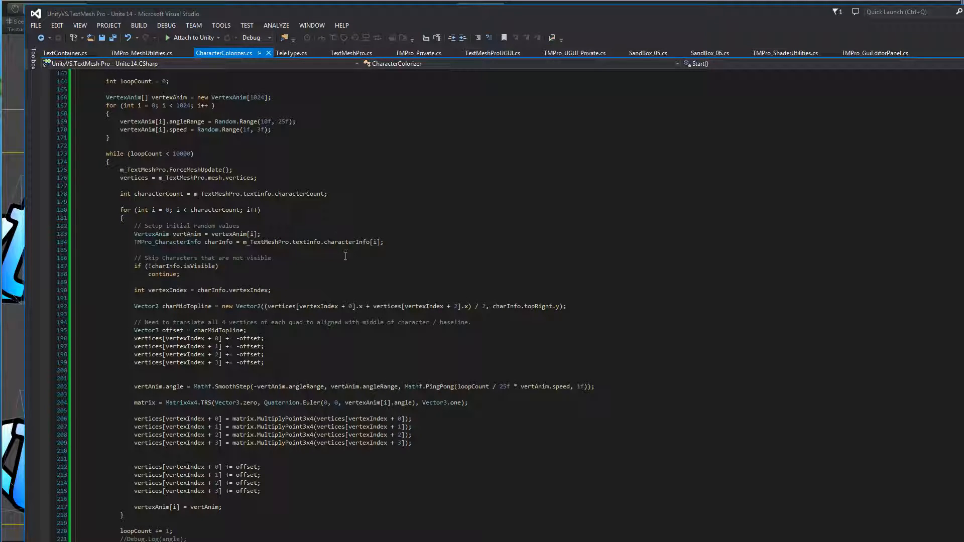
mouse_move(360, 246)
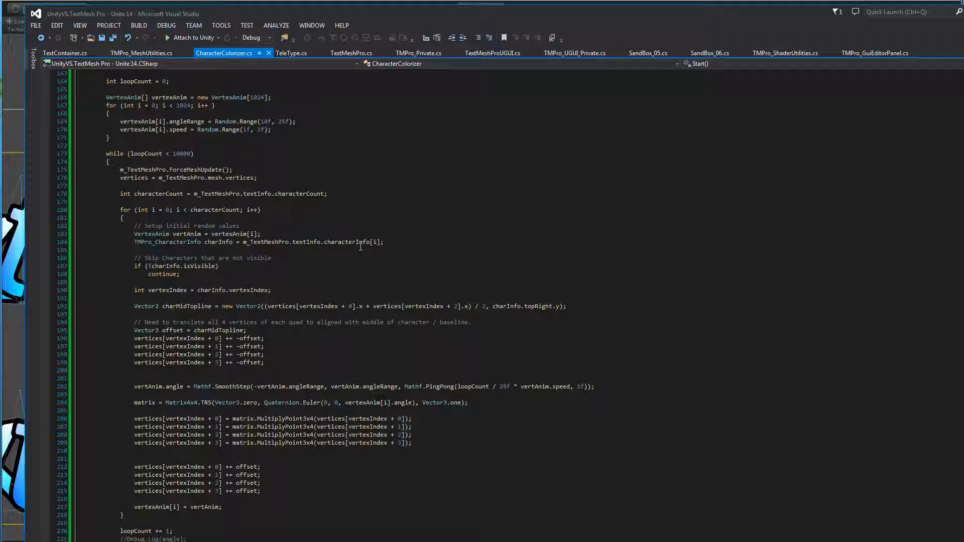
mouse_move(389, 314)
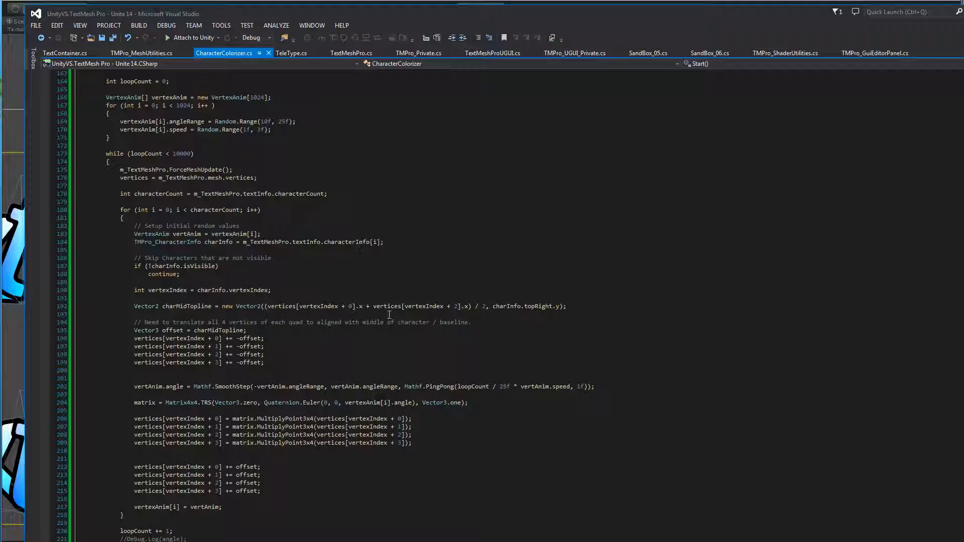
mouse_move(390, 282)
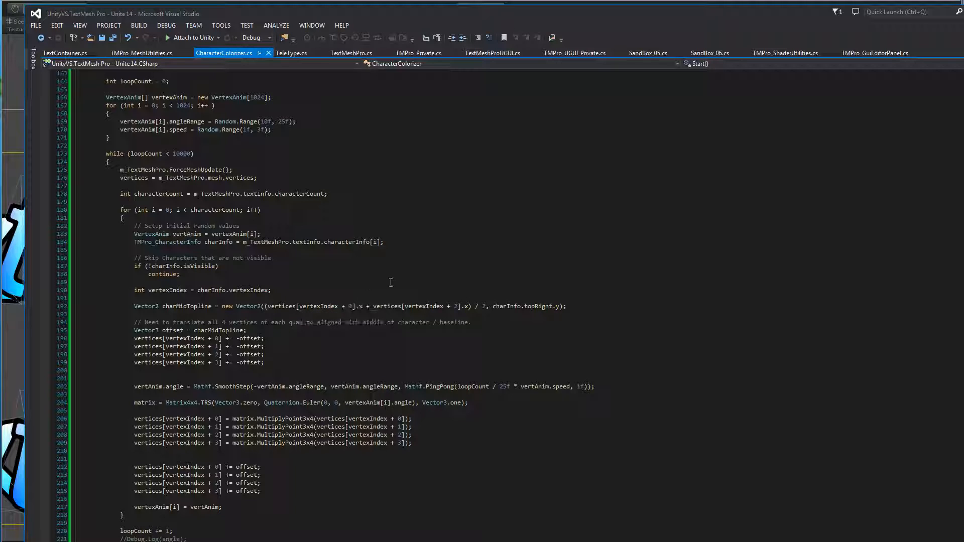
mouse_move(488, 324)
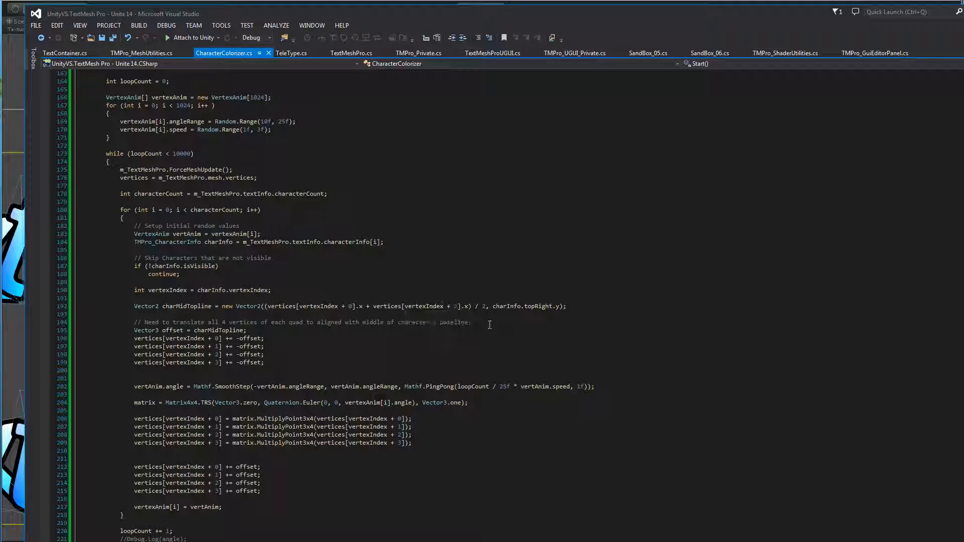
mouse_move(521, 260)
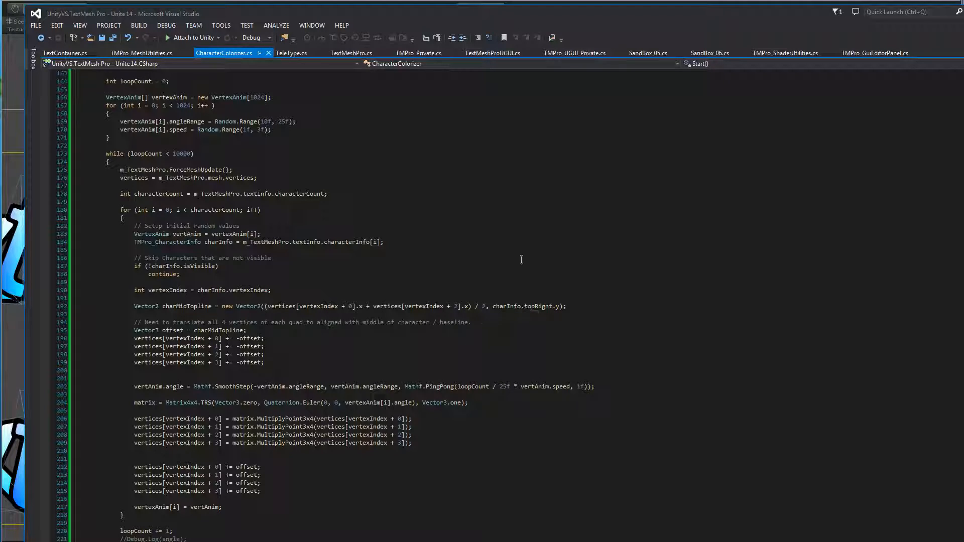
mouse_move(535, 310)
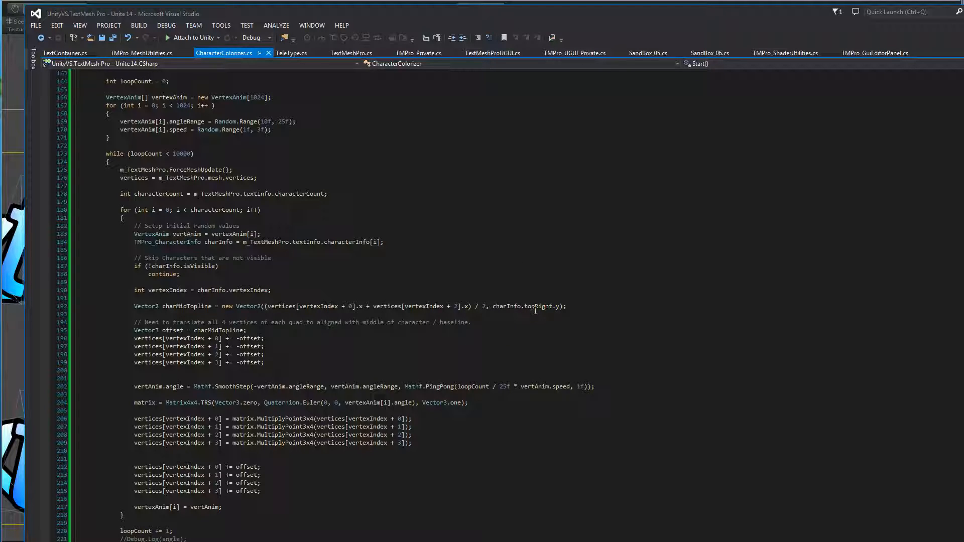
mouse_move(548, 317)
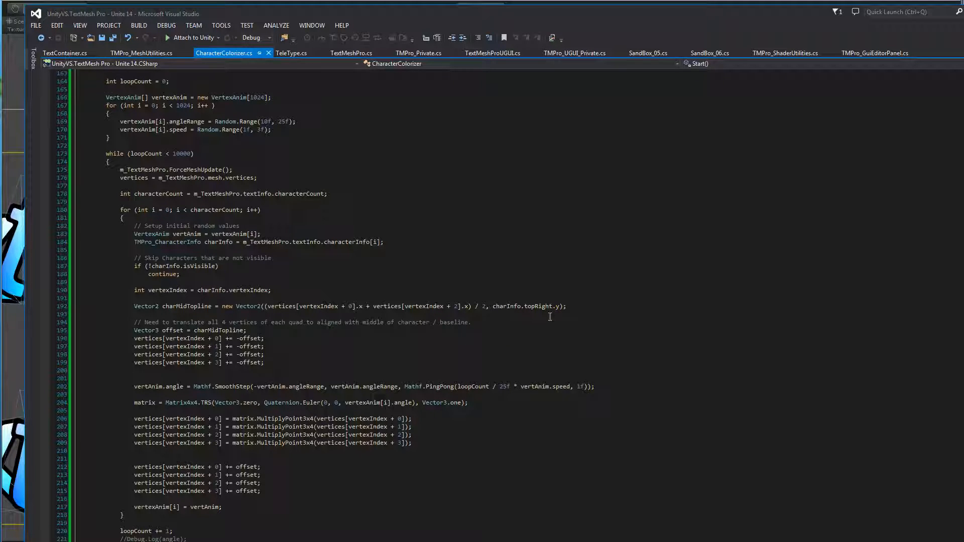
mouse_move(318, 429)
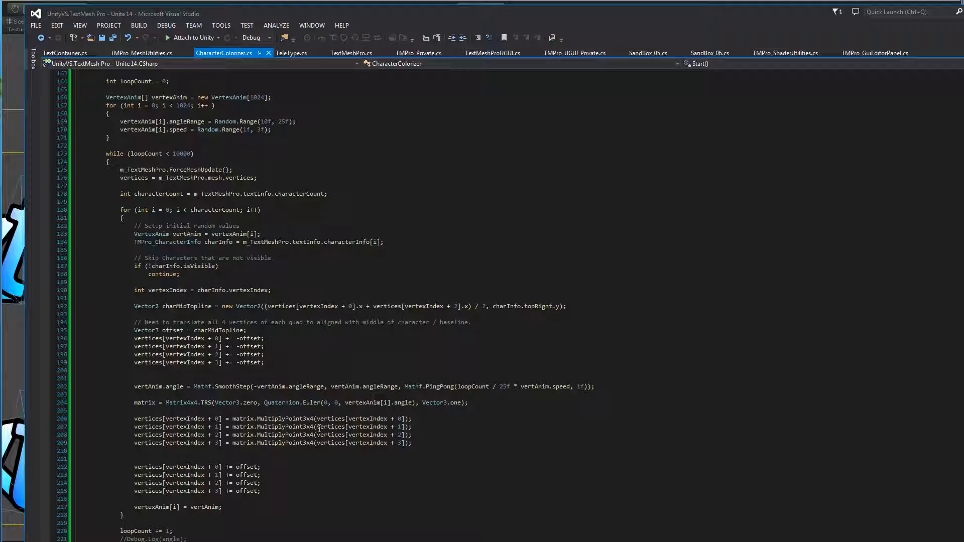
mouse_move(320, 285)
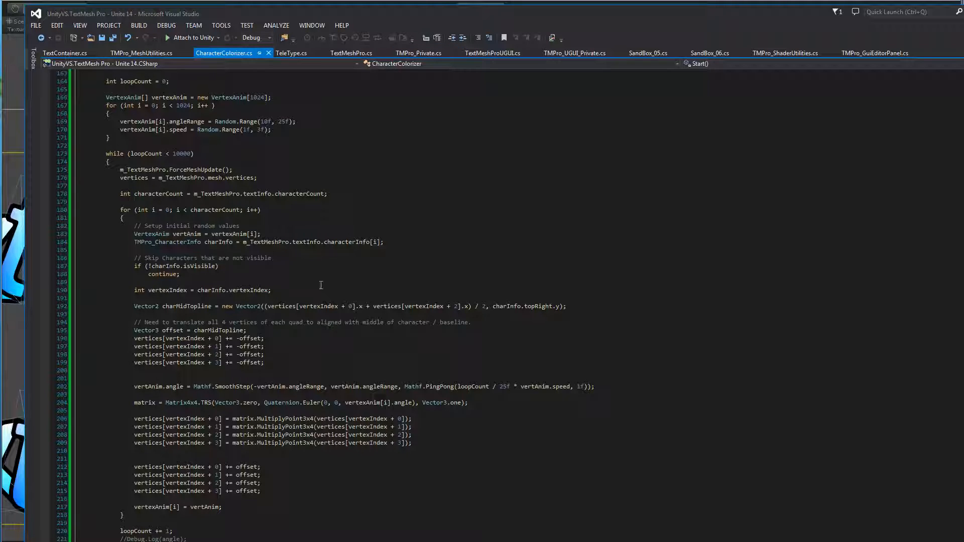
mouse_move(245, 362)
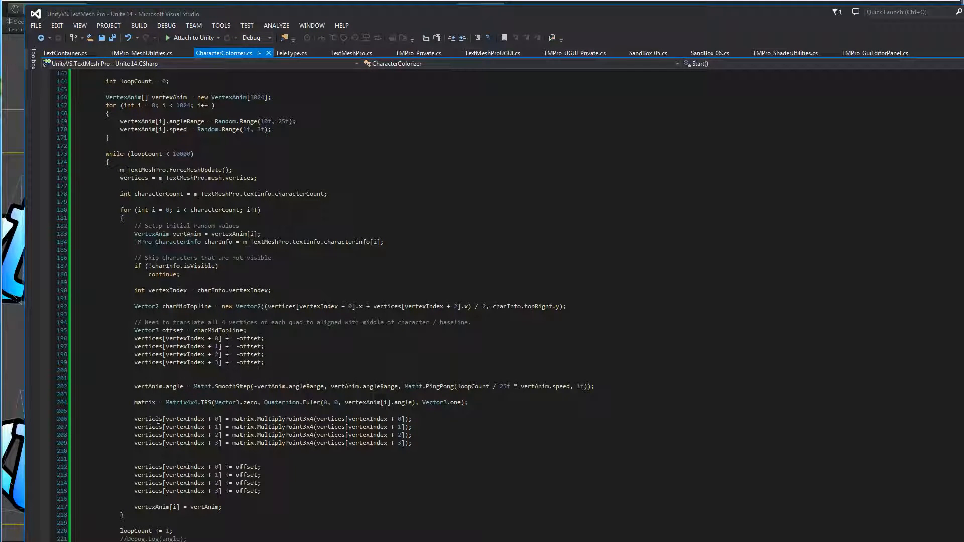
mouse_move(171, 386)
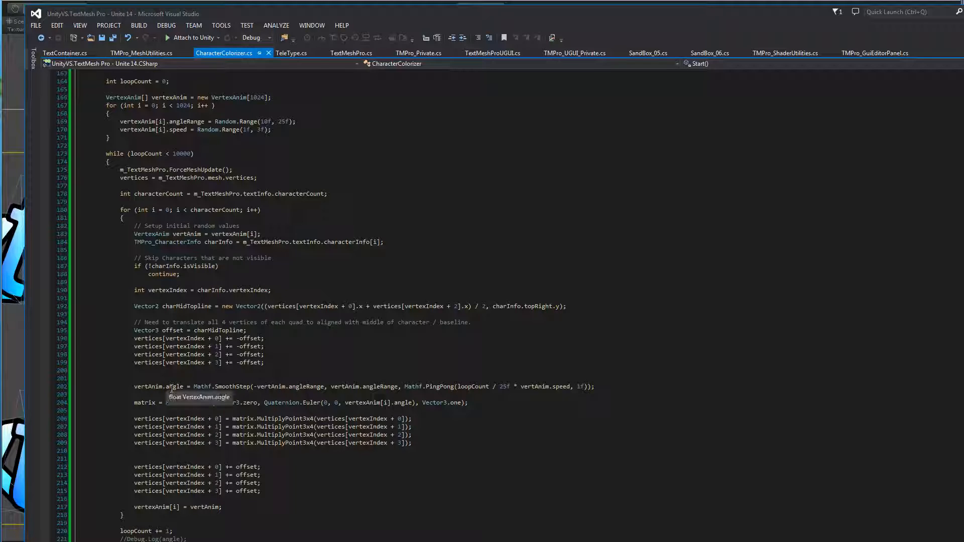
mouse_move(124, 444)
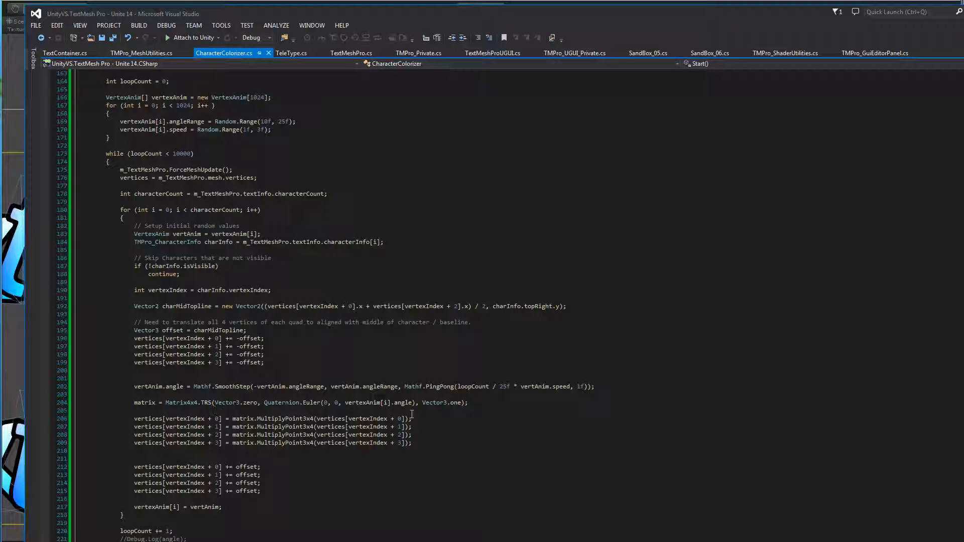
mouse_move(329, 419)
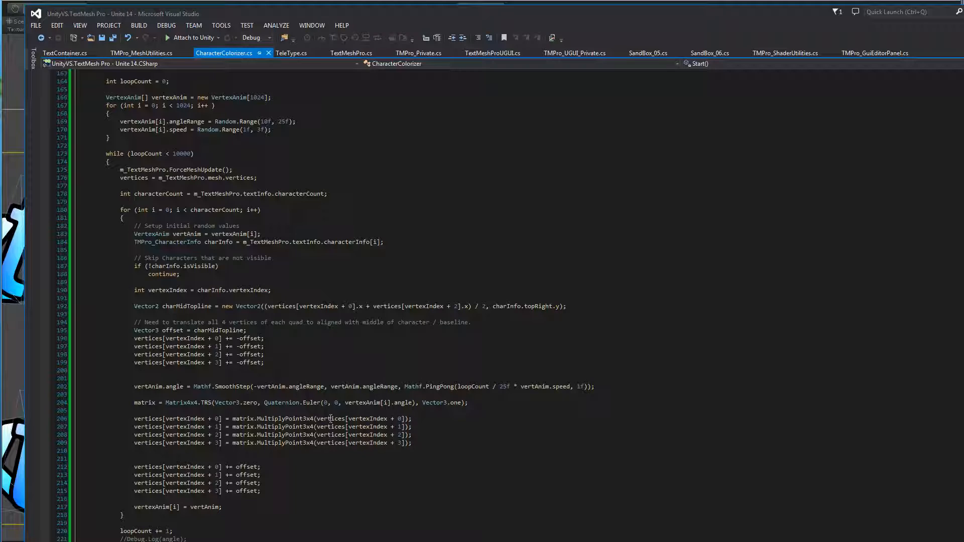
mouse_move(392, 395)
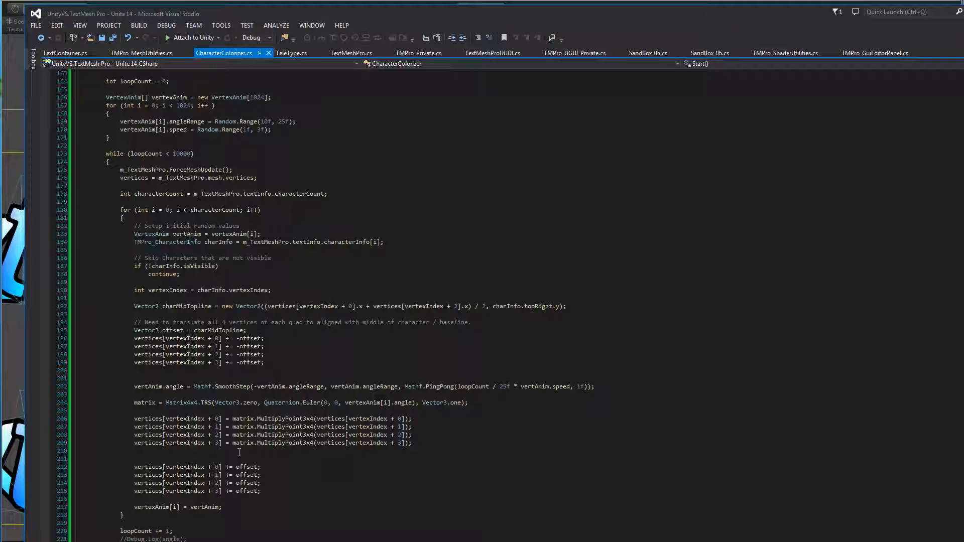
mouse_move(239, 482)
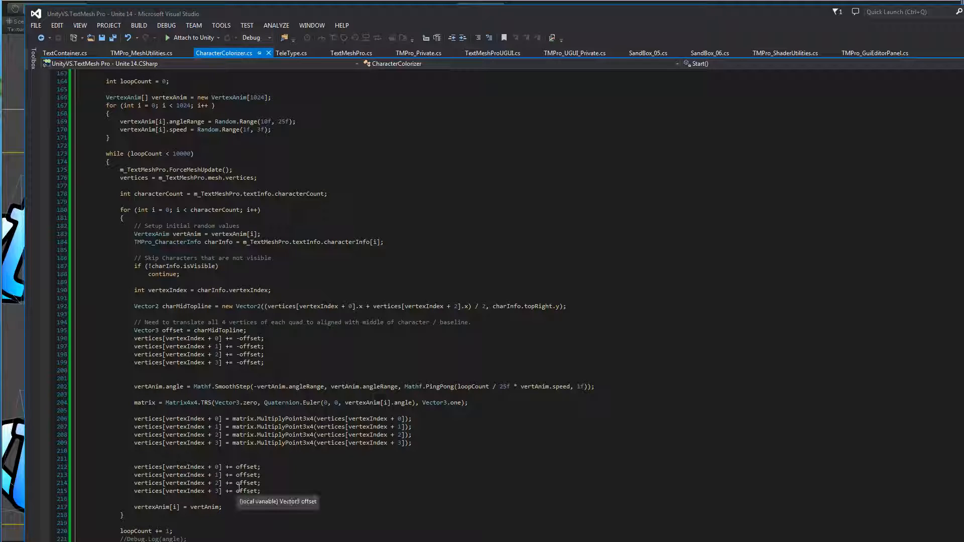
mouse_move(249, 327)
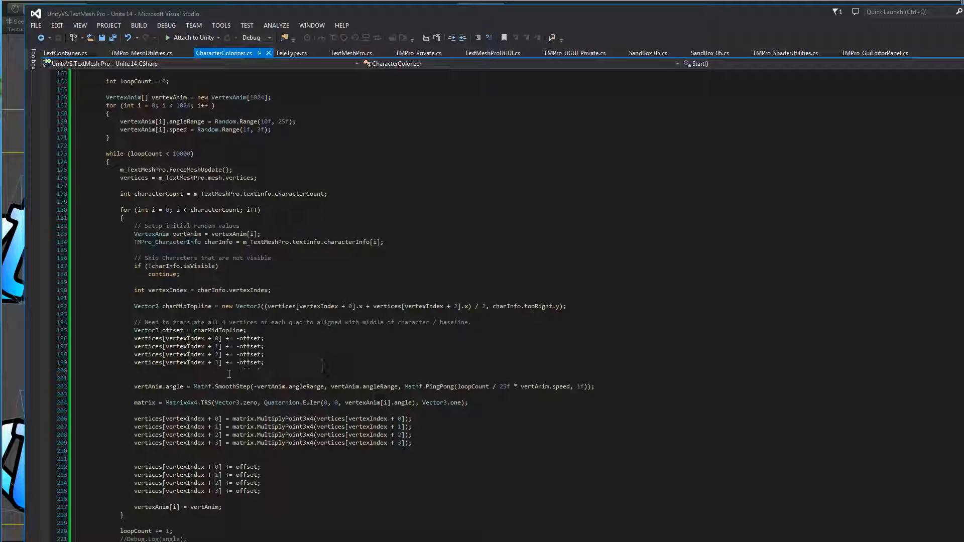
mouse_move(246, 474)
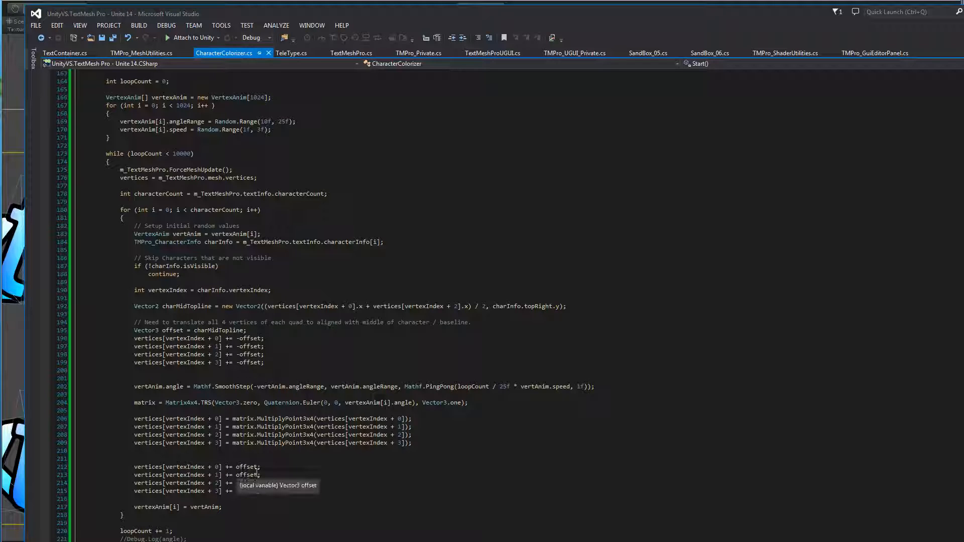
mouse_move(223, 504)
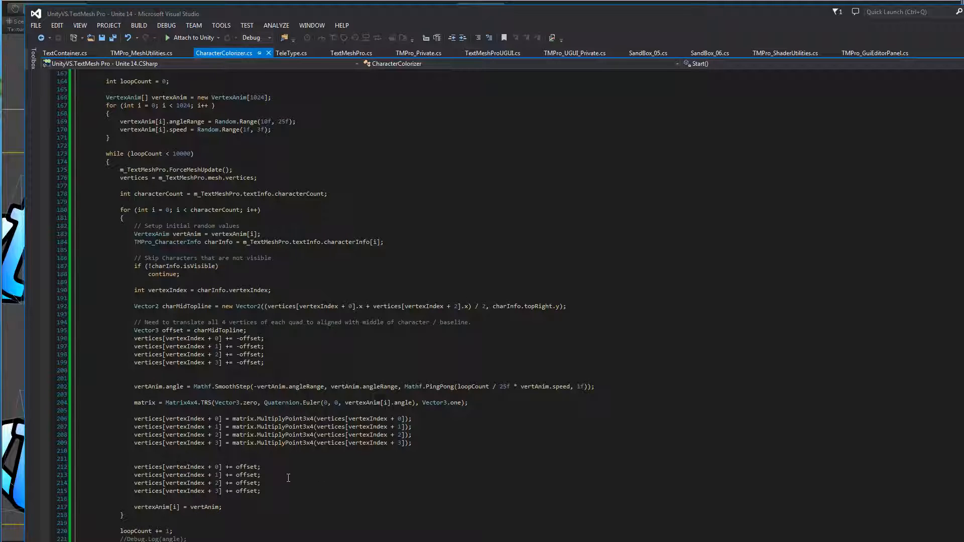
scroll(up, 3)
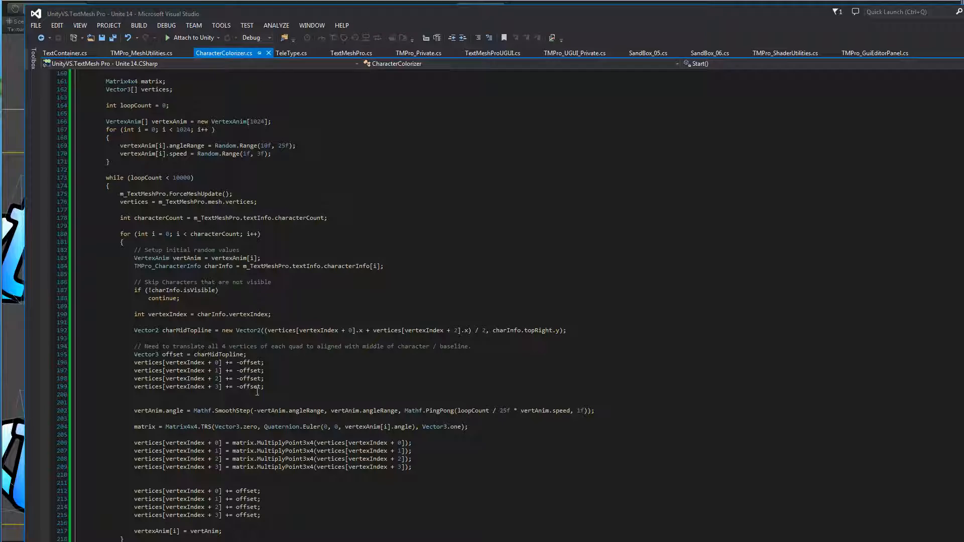
mouse_move(146, 178)
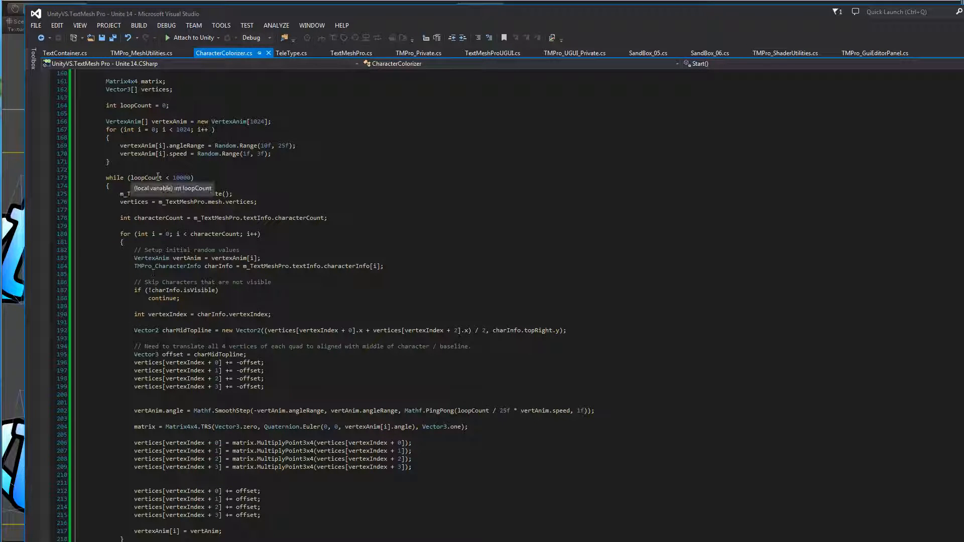
mouse_move(296, 193)
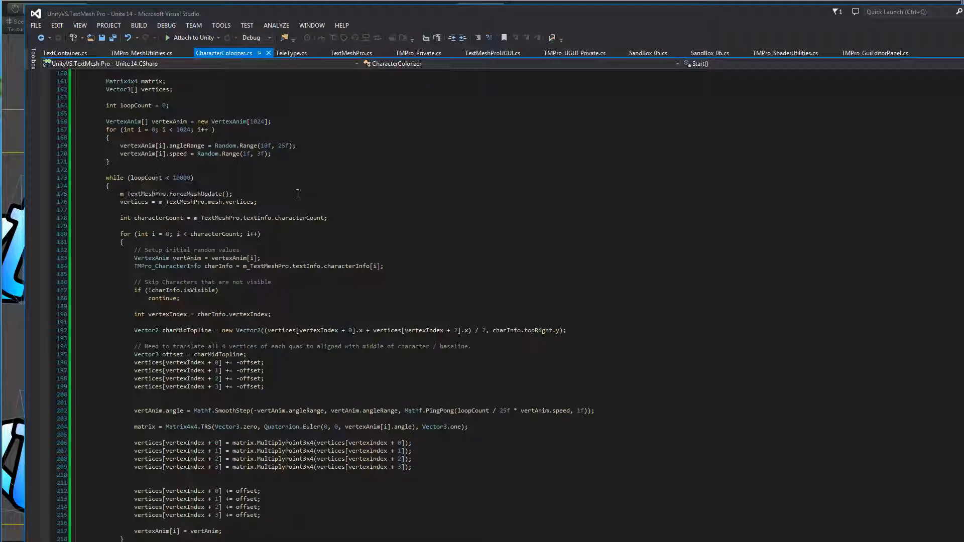
mouse_move(369, 487)
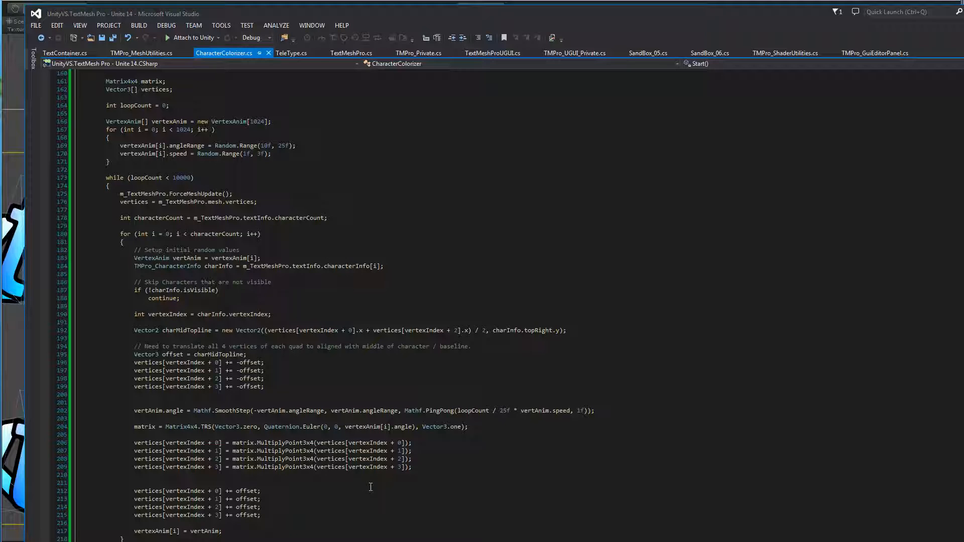
mouse_move(318, 480)
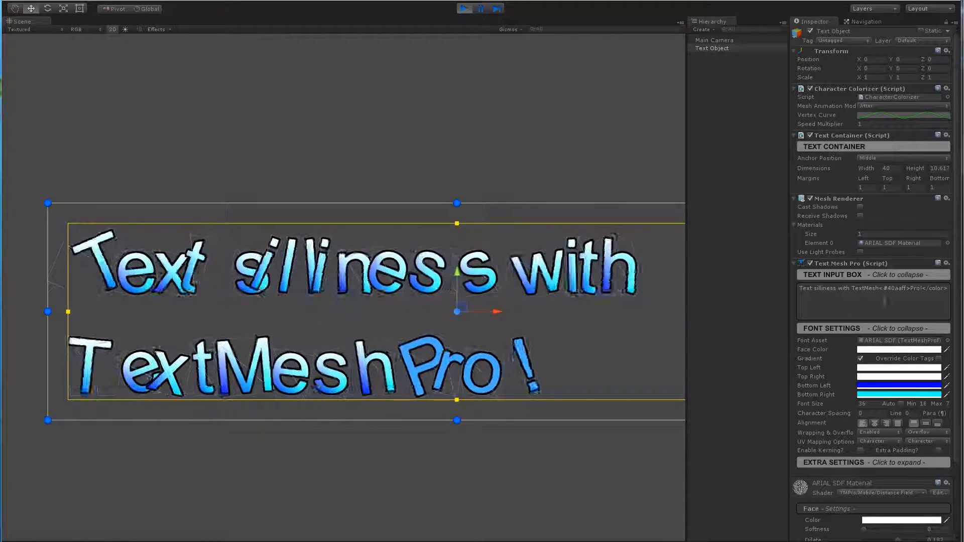
Replace the Text Input Box content with a new sentence beginning 'This is another'
triple_click(871, 301)
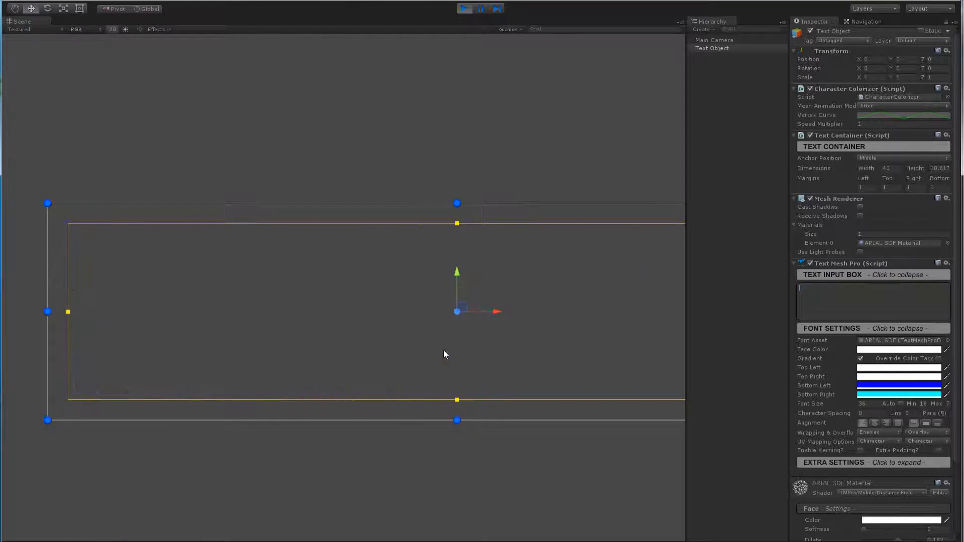
text(This is another)
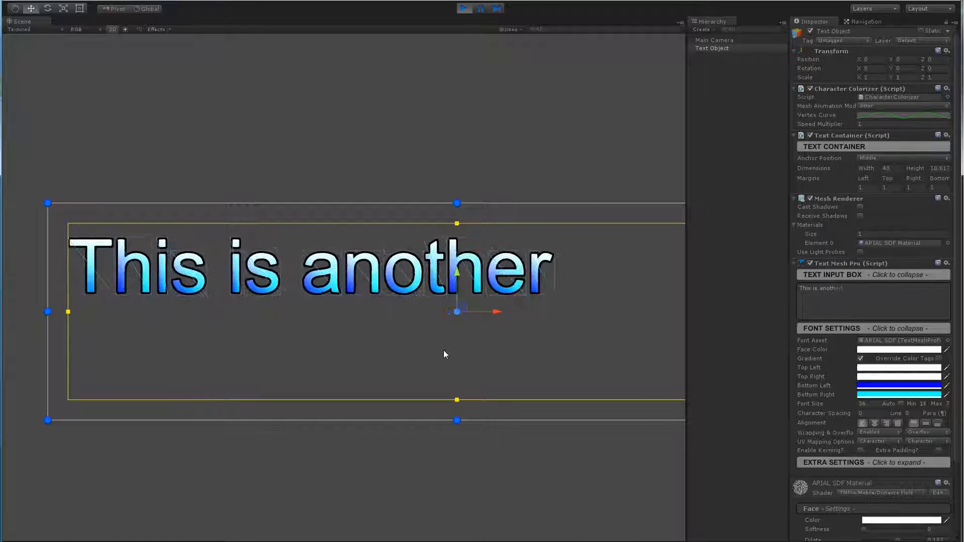
text(exm)
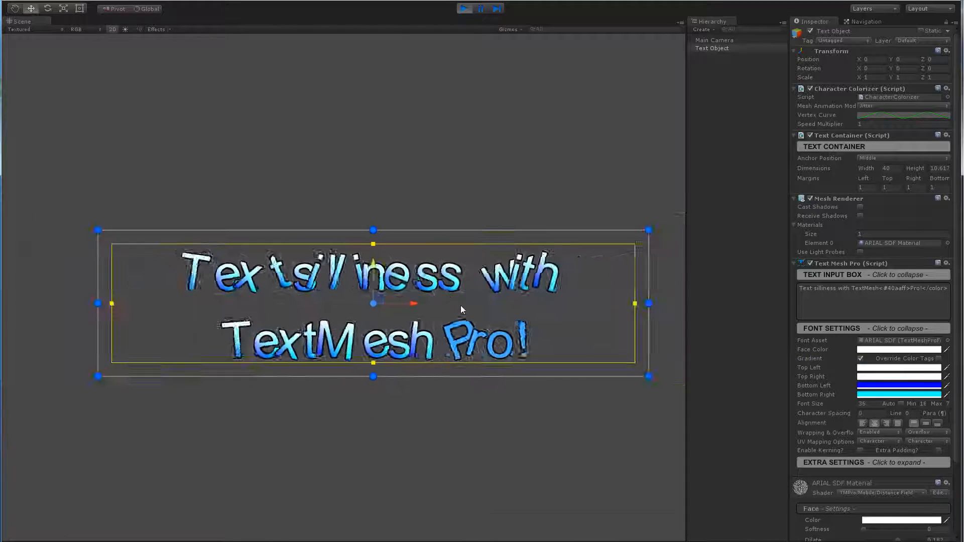
Open the Font Asset picker in Font Settings to list TextMesh Pro fonts
click(874, 423)
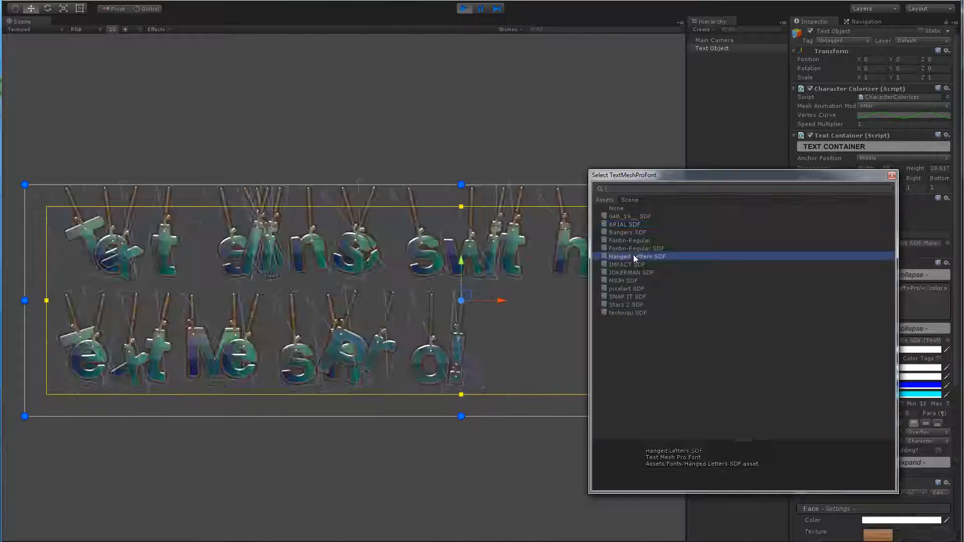
Apply Hanged Letters SDF from the Select TextMeshProFont window to the text
double_click(635, 257)
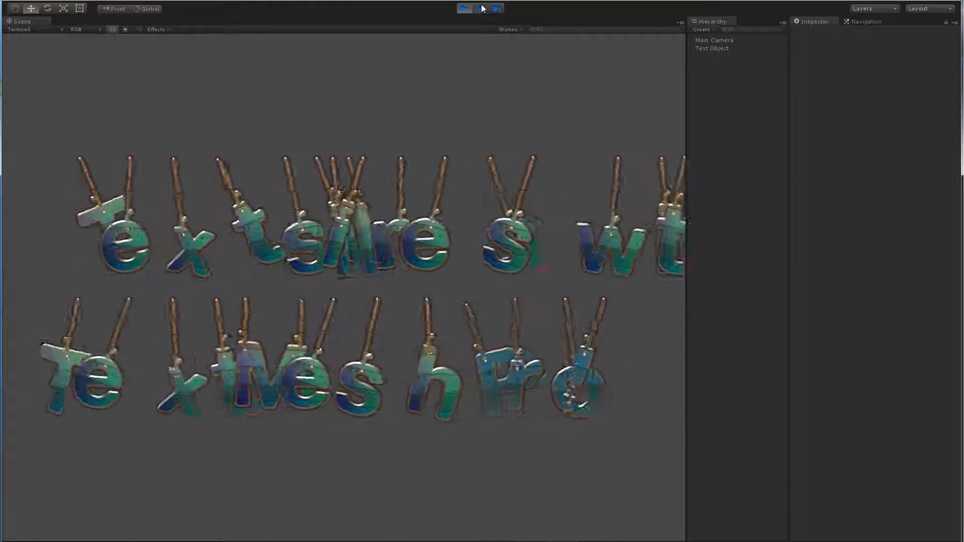
Pause Play mode to freeze the jittering Hanged Letters for inspection
click(712, 48)
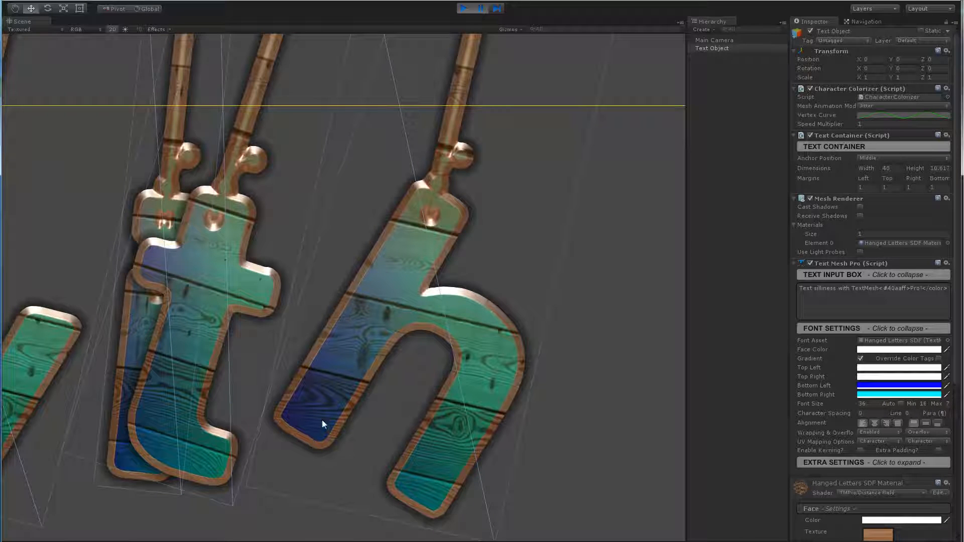
mouse_move(387, 255)
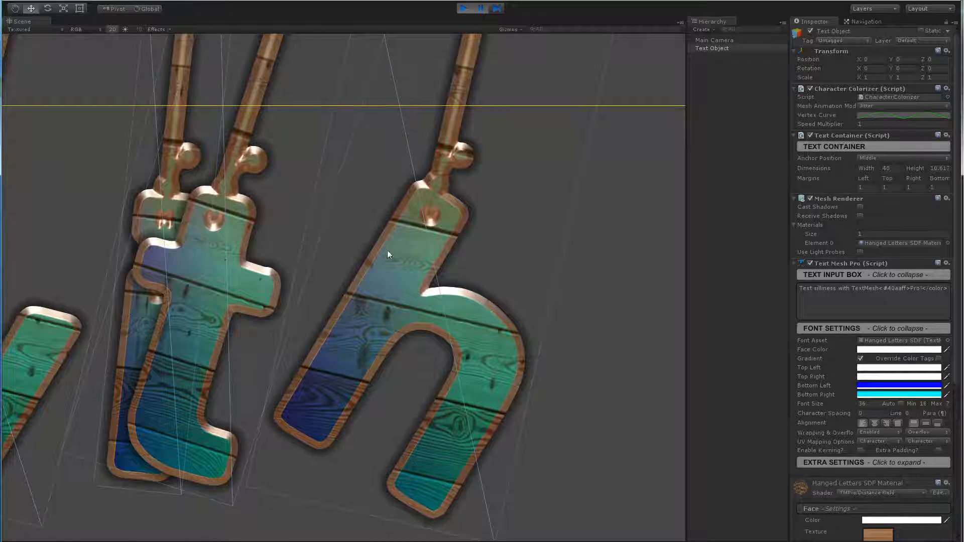